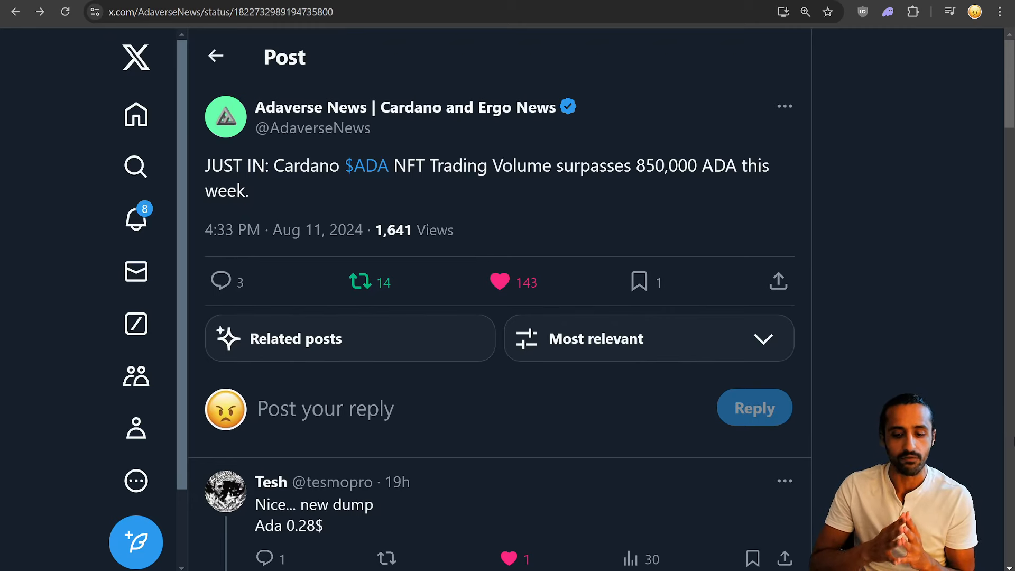
mouse_move(994, 441)
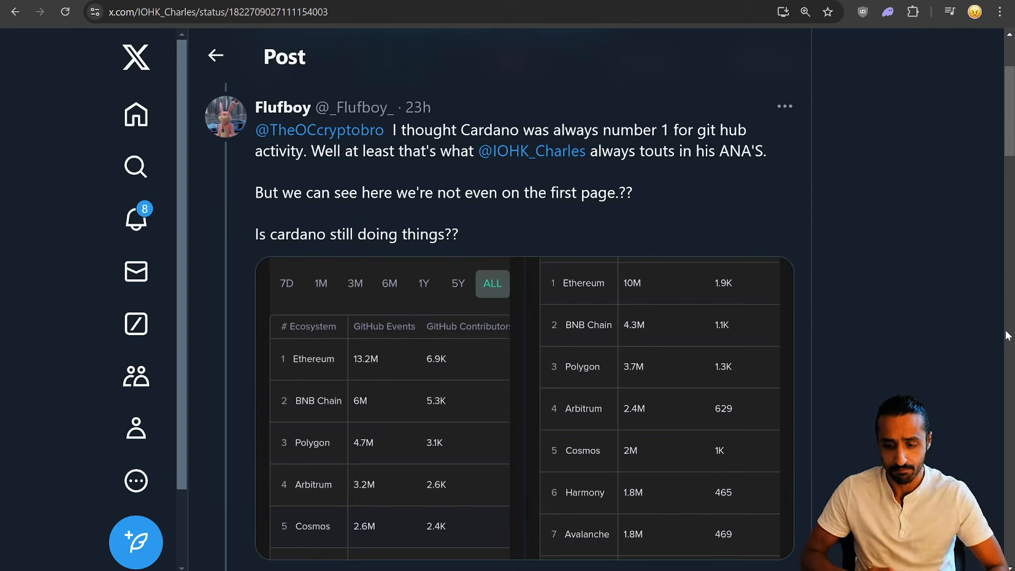
Read the GitHub thread replies, then follow the linkedin.com link in the Cardanians quoted post
scroll("down", 3)
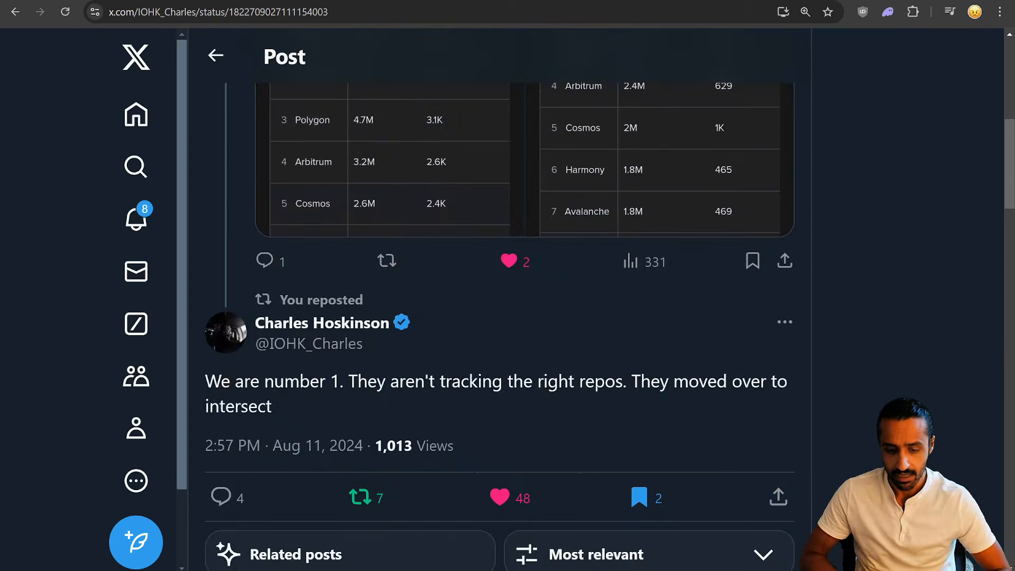
scroll("up", 3)
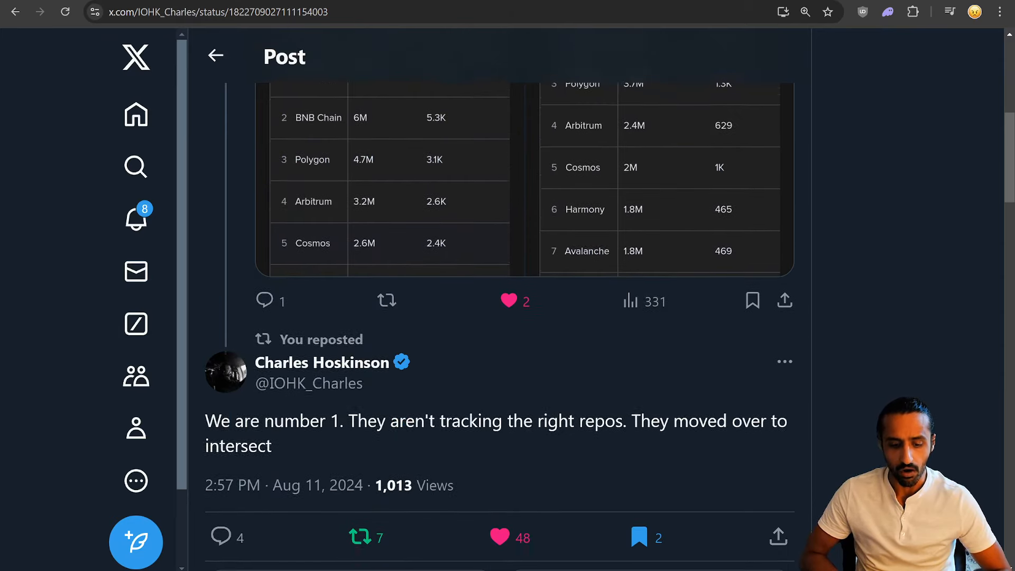
scroll("down", 3)
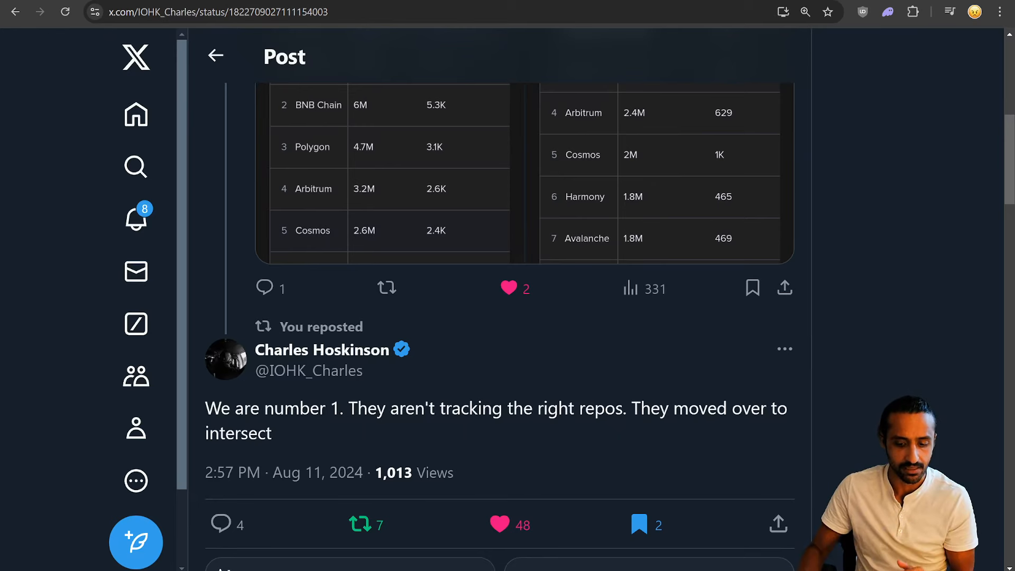
mouse_move(674, 371)
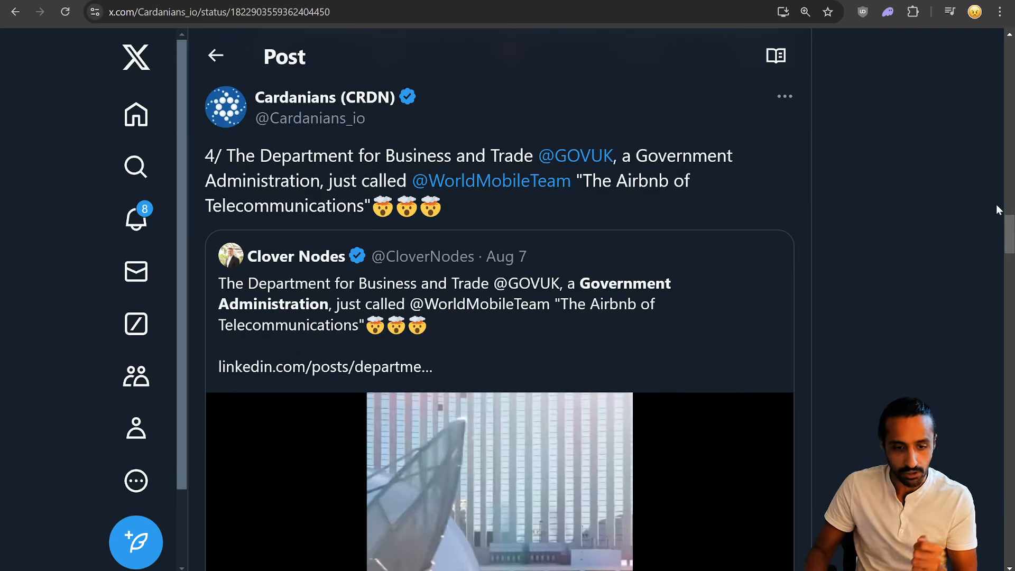
left_click(324, 367)
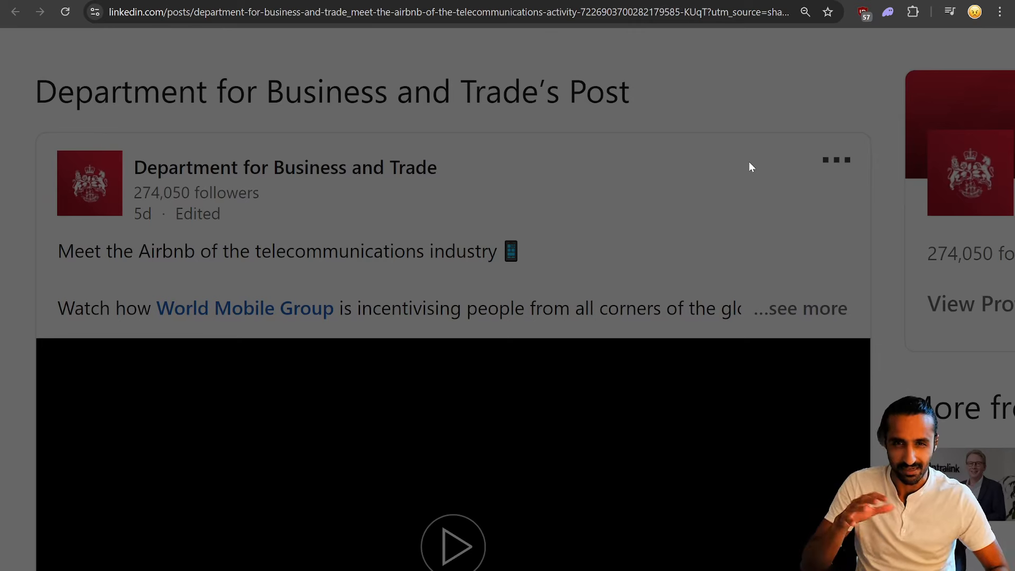
mouse_move(283, 267)
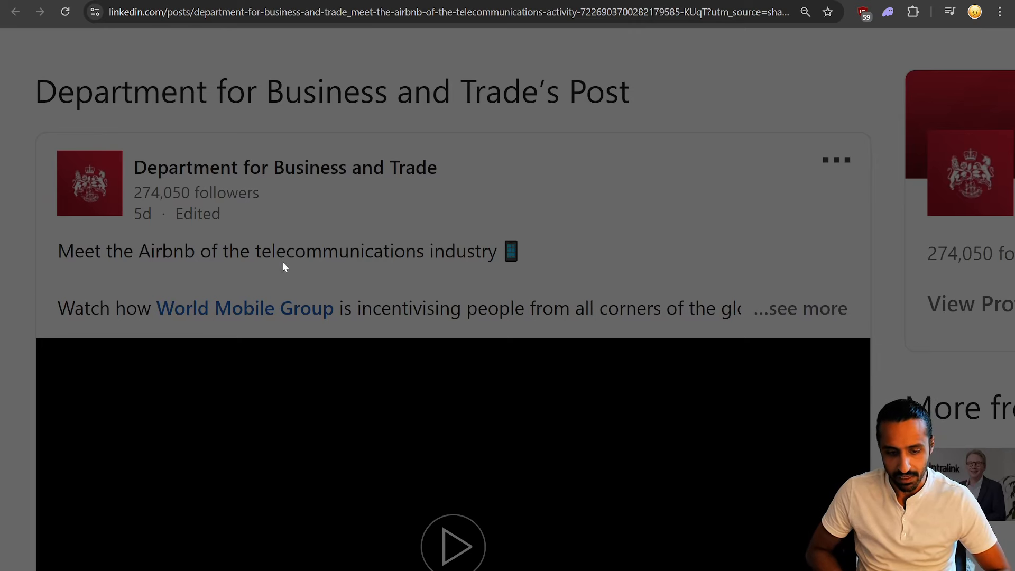
mouse_move(485, 257)
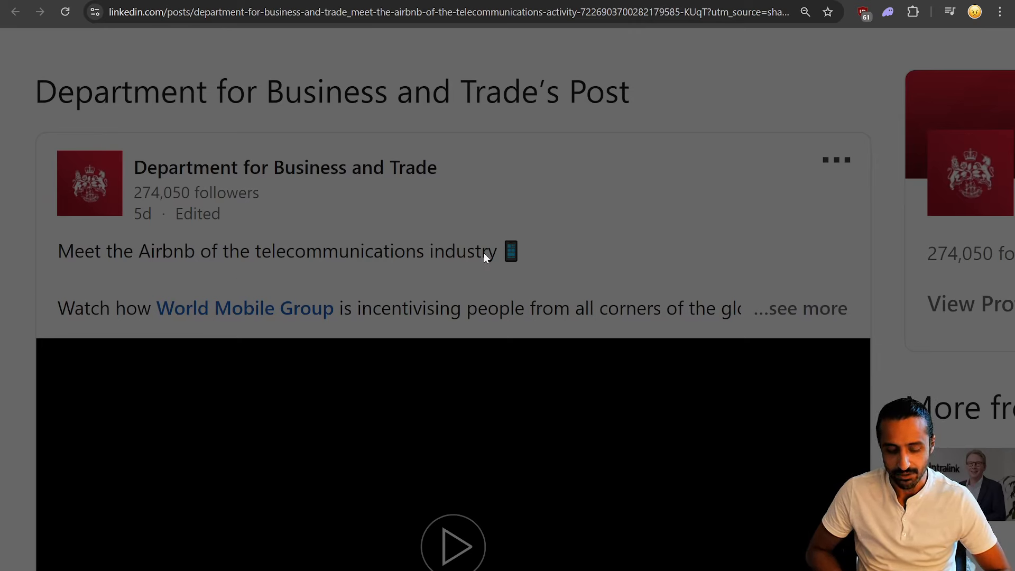
mouse_move(471, 268)
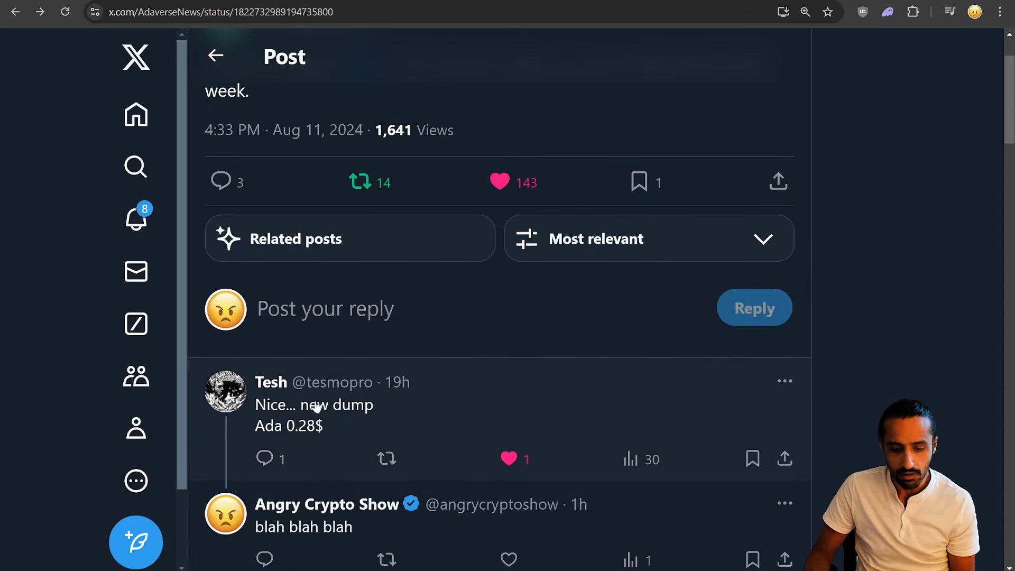
scroll("down", 3)
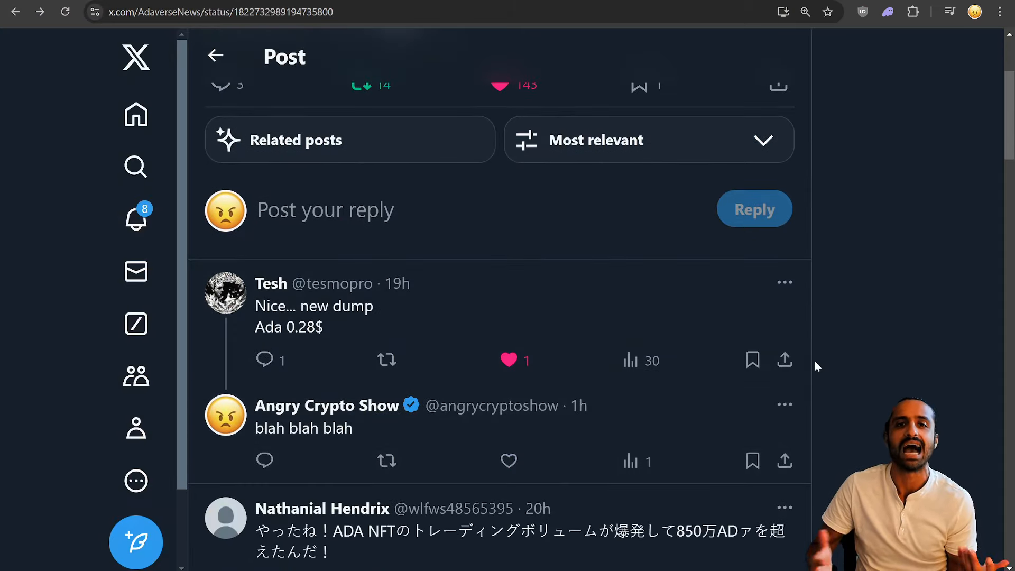
scroll("up", 3)
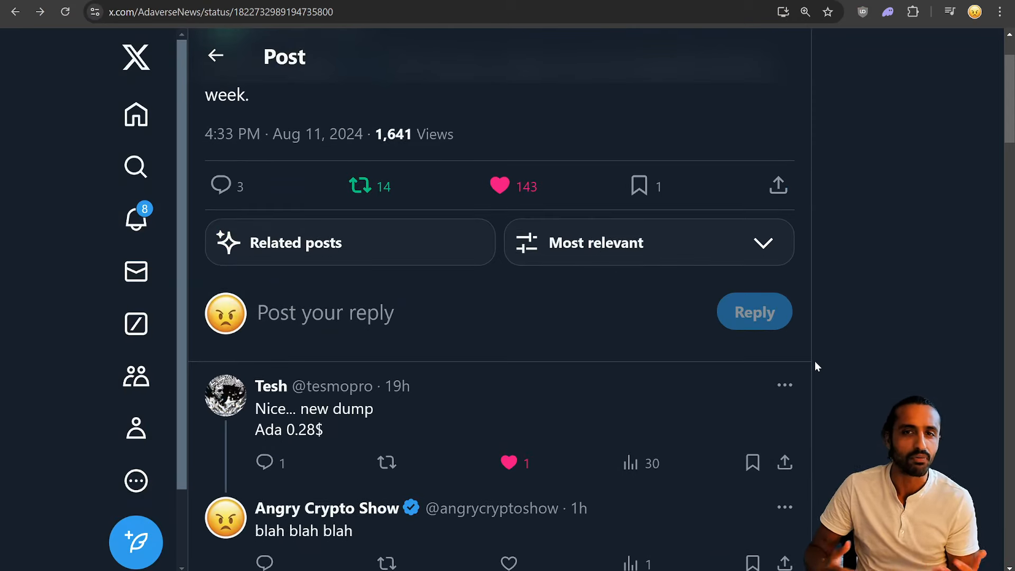
mouse_move(319, 383)
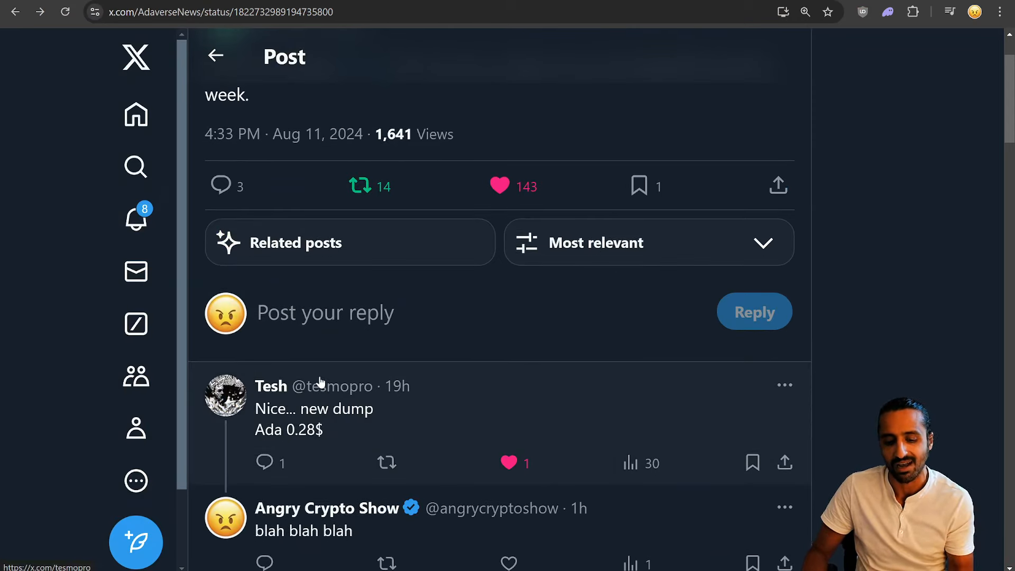
scroll("up", 3)
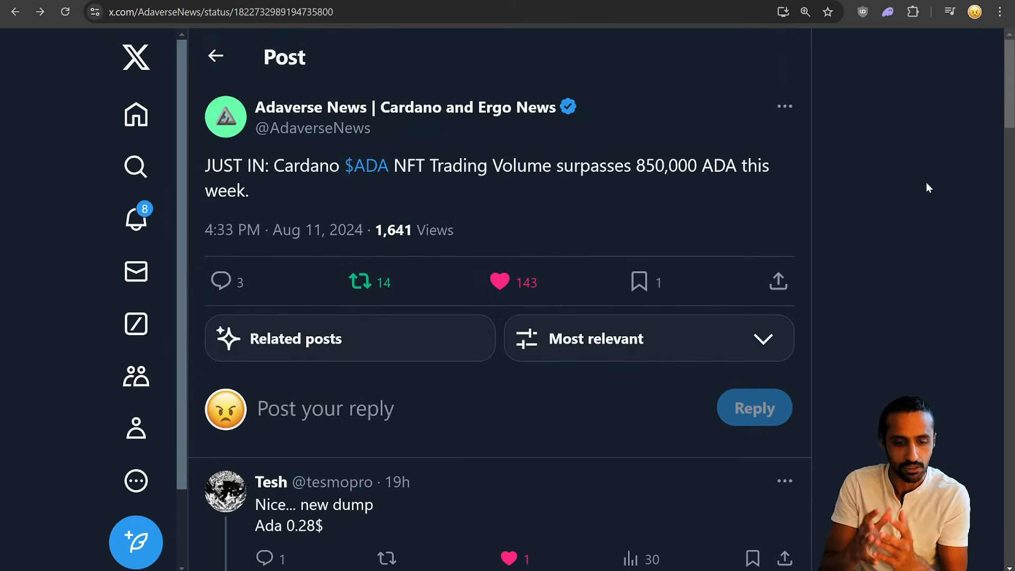
mouse_move(227, 10)
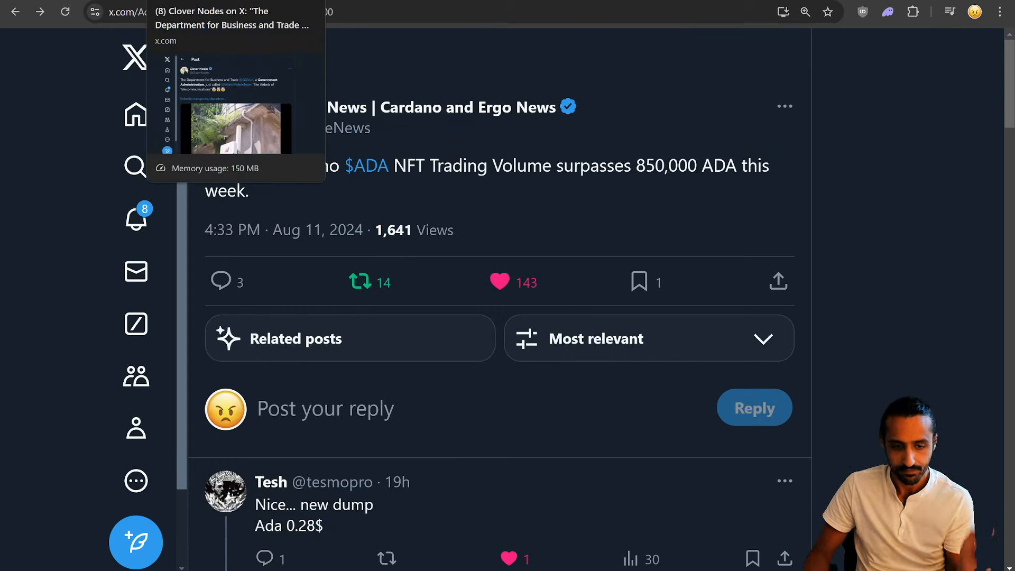
Bring forward the Clover Nodes post about World Mobile as 'The Airbnb of Telecommunications'
left_click(233, 97)
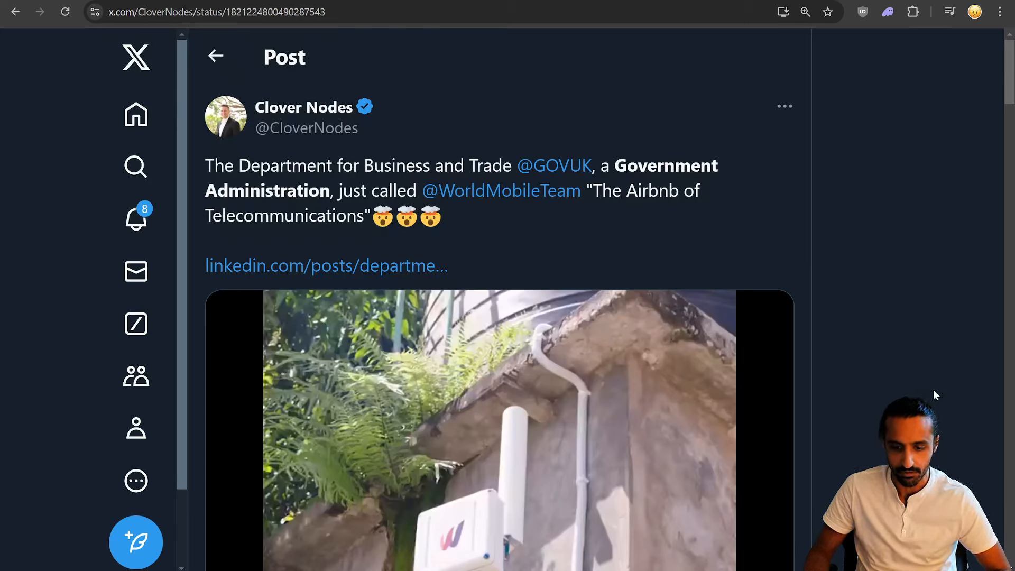
mouse_move(861, 185)
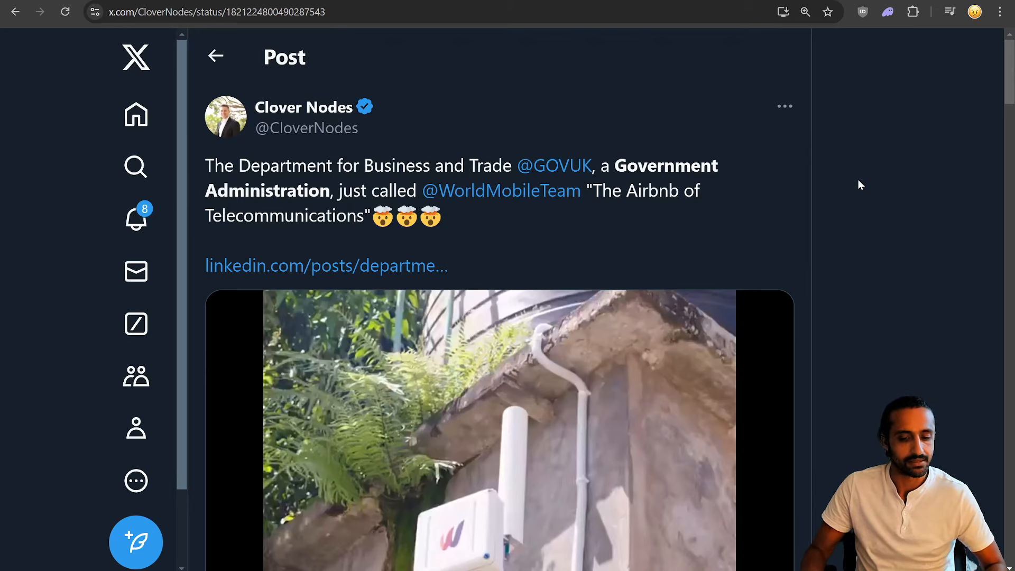
mouse_move(613, 232)
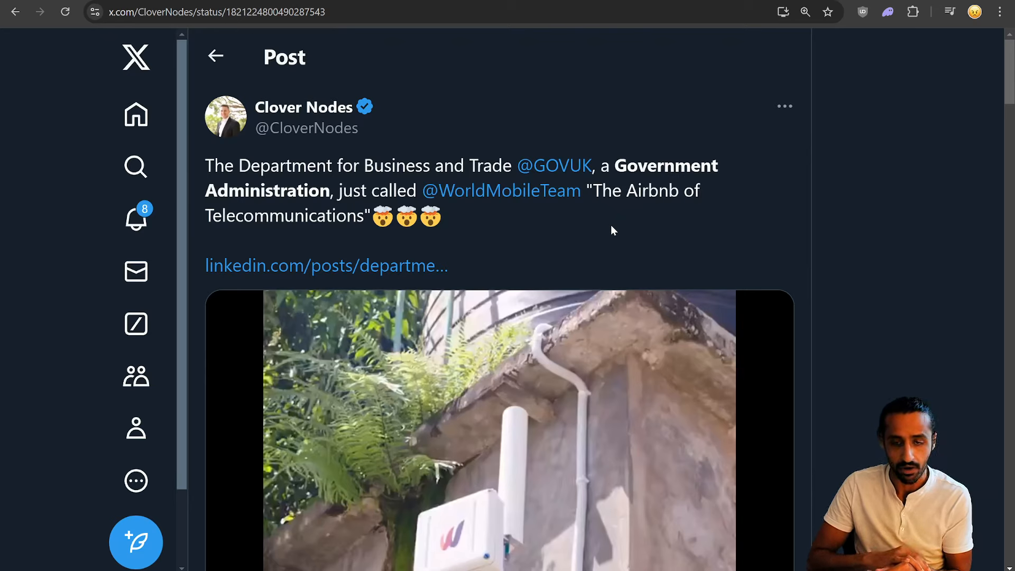
mouse_move(811, 122)
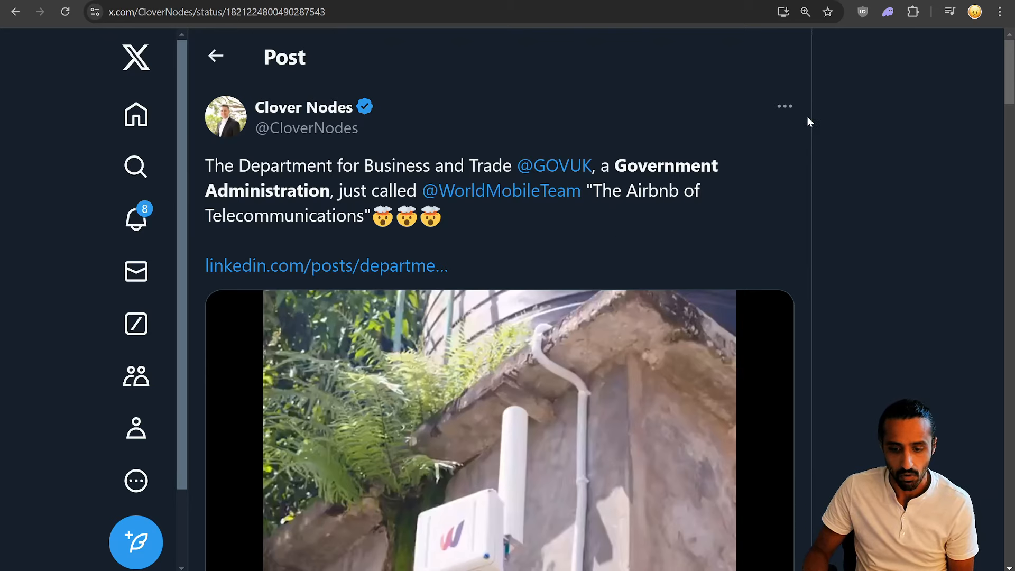
mouse_move(792, 128)
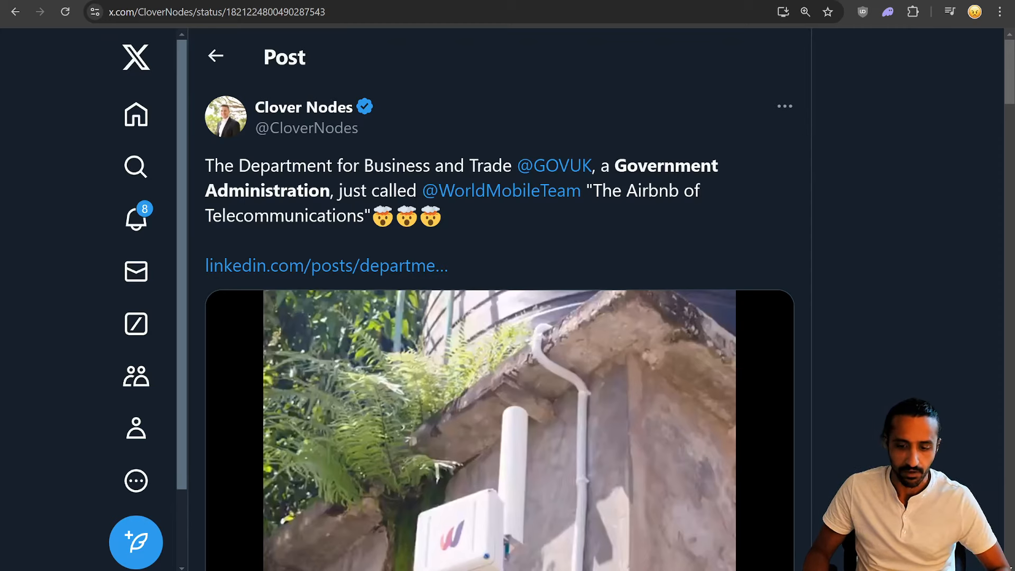
mouse_move(325, 266)
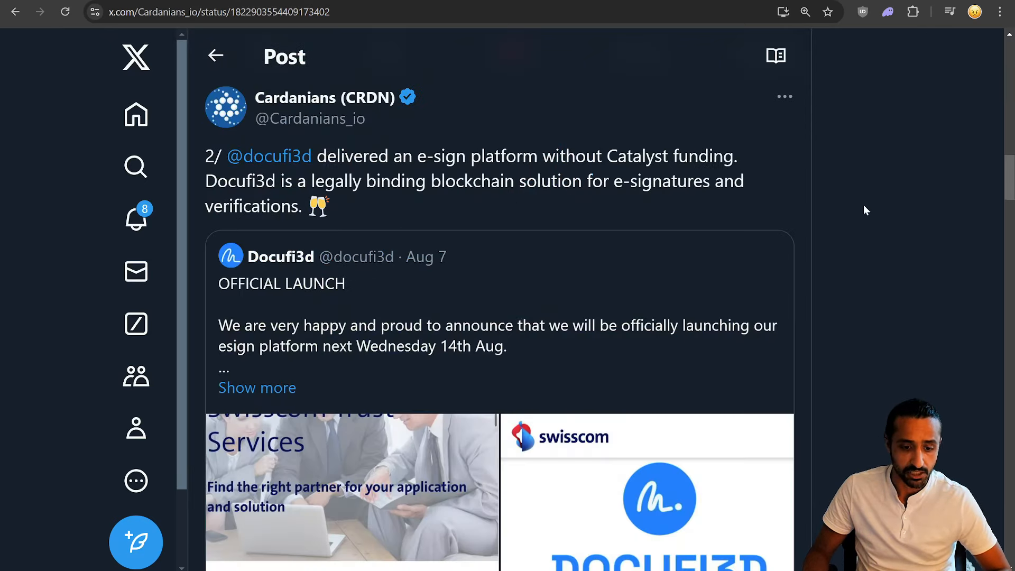
mouse_move(889, 205)
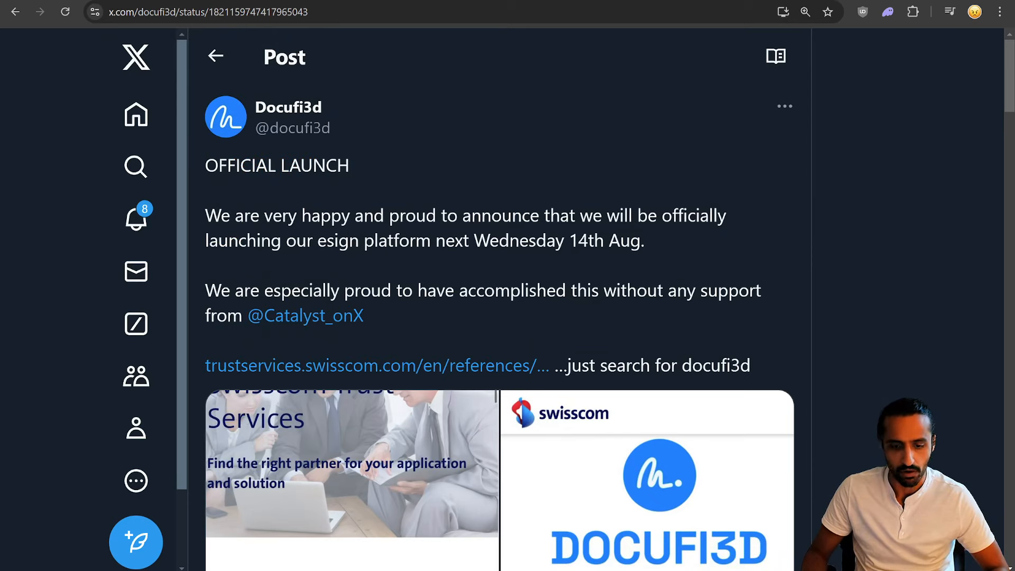
mouse_move(757, 260)
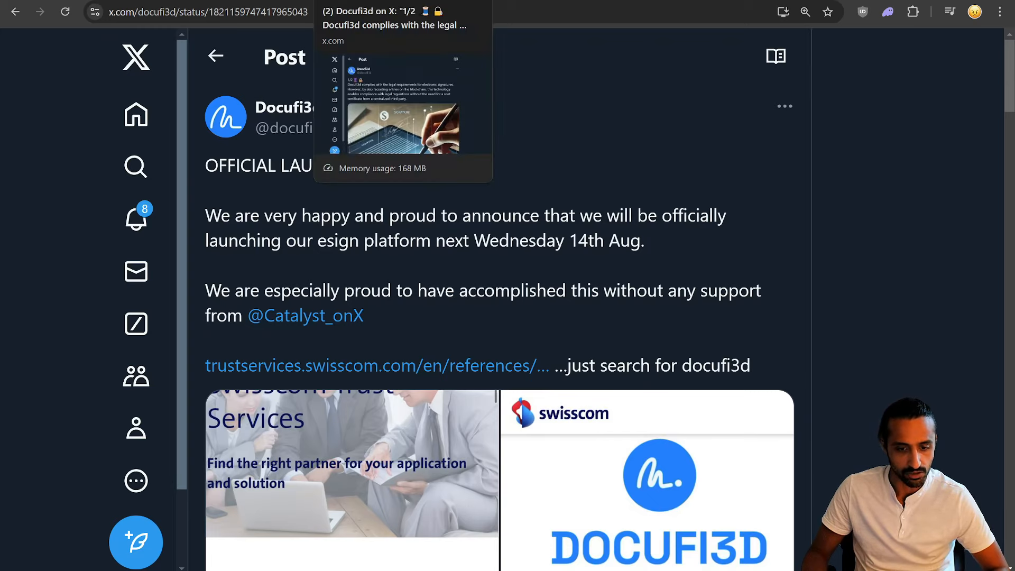
mouse_move(641, 206)
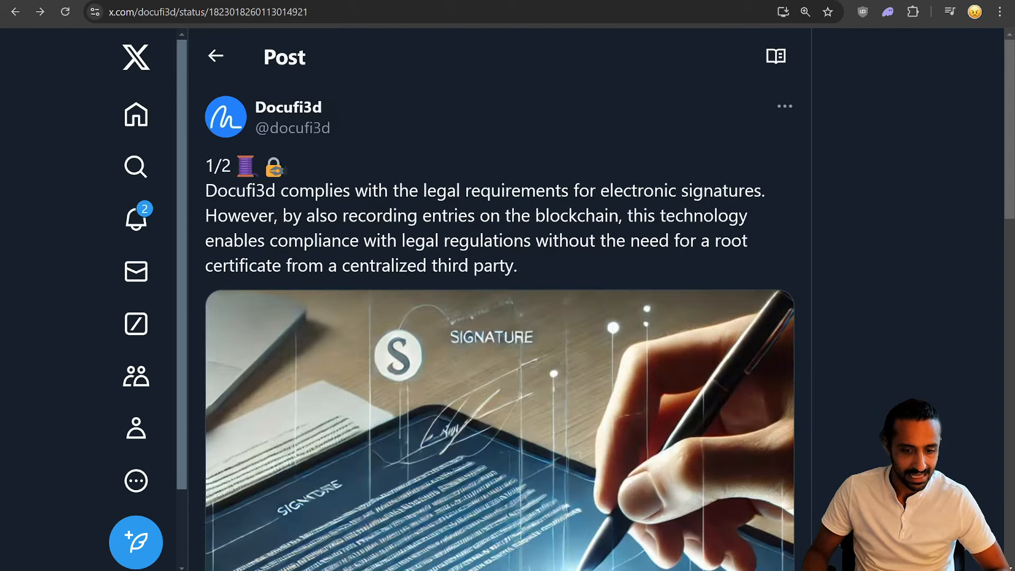
mouse_move(573, 161)
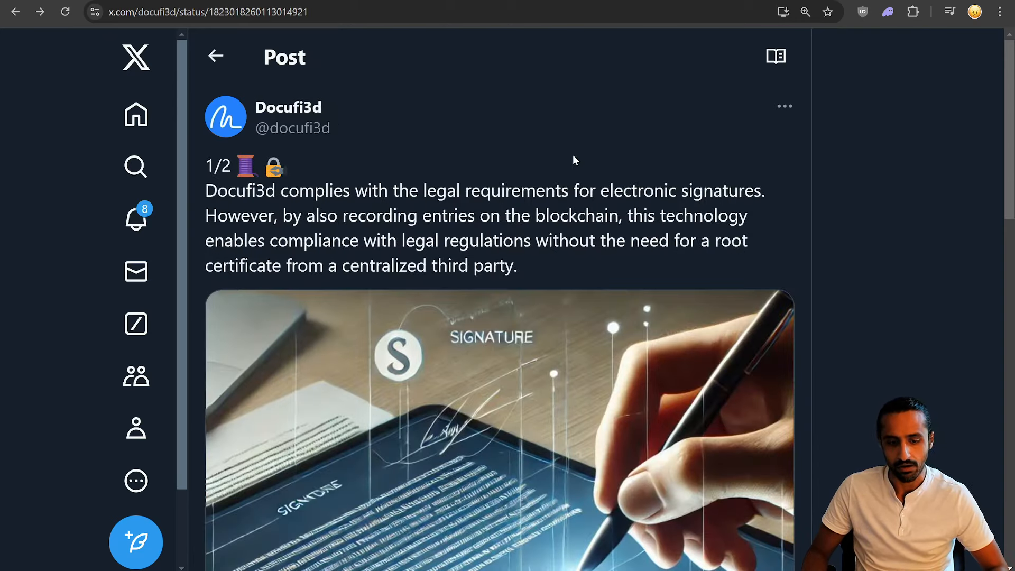
mouse_move(983, 196)
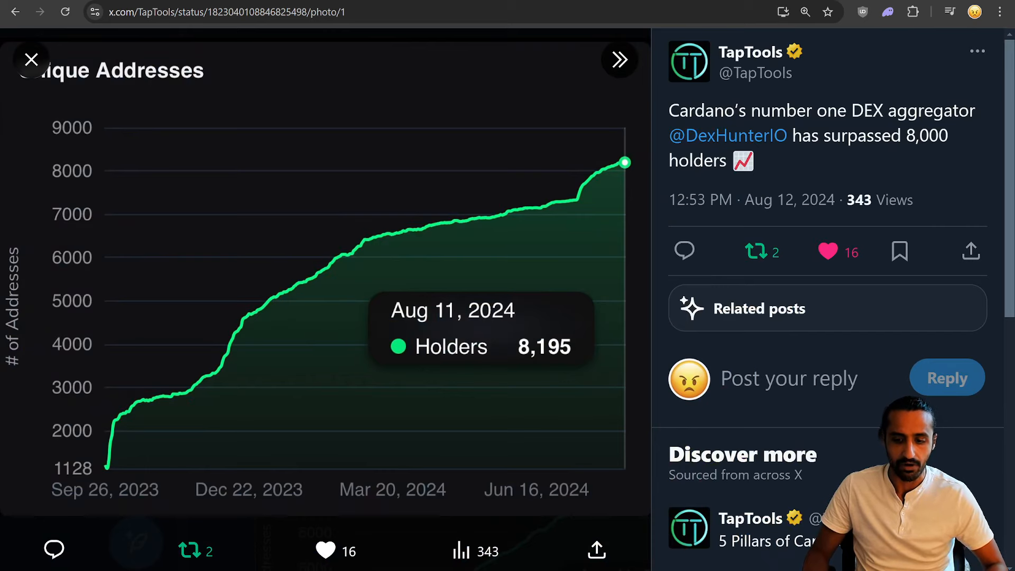
mouse_move(1003, 164)
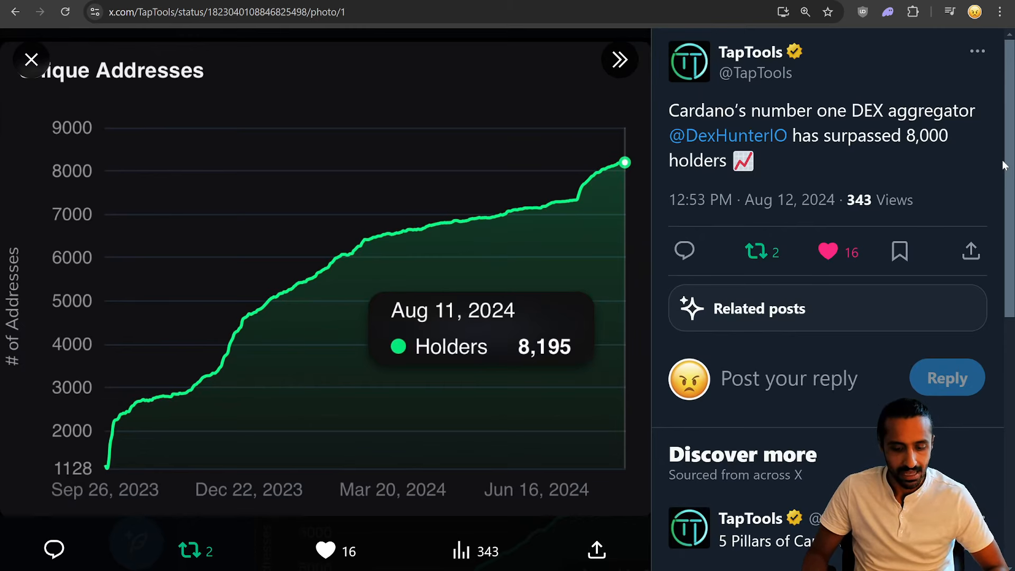
mouse_move(528, 366)
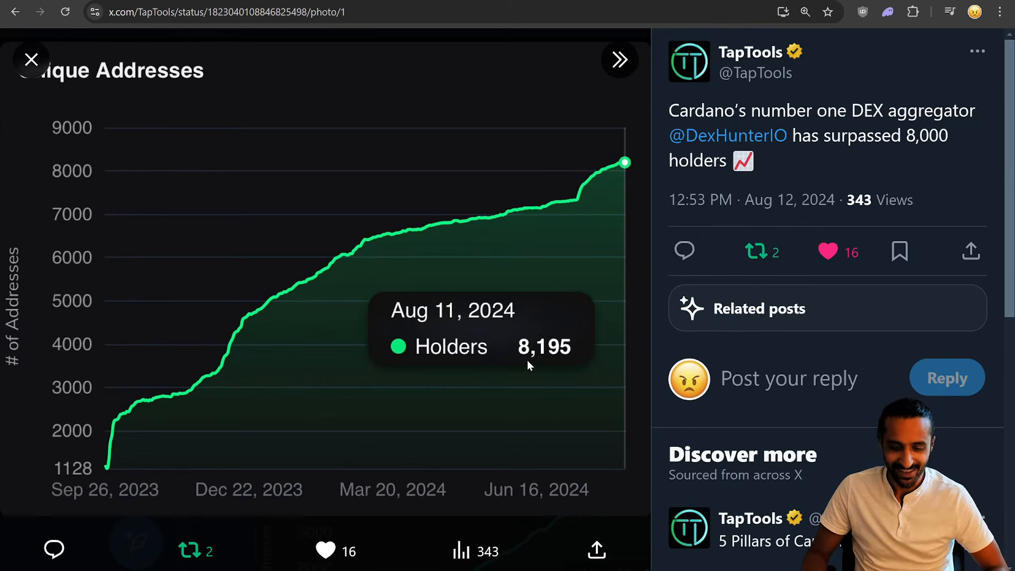
mouse_move(524, 359)
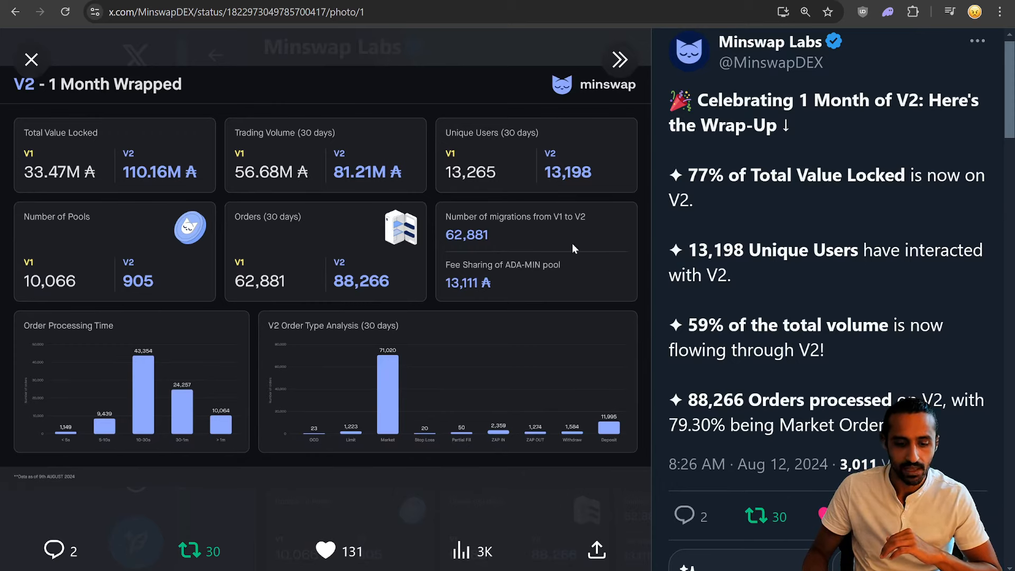
mouse_move(482, 259)
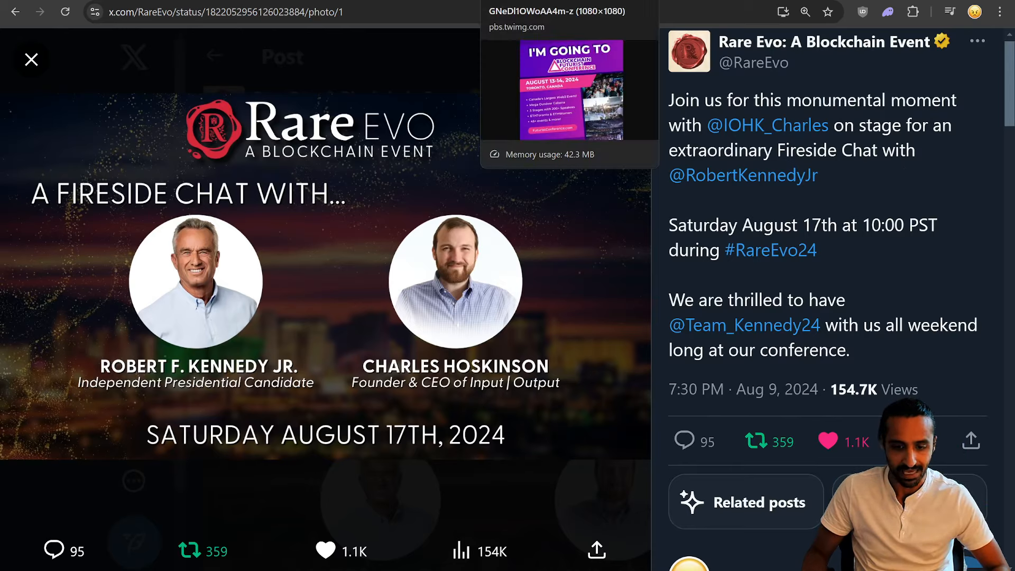
Bring forward the Rare Evo post announcing the Saturday August 17th, 2024 fireside chat
left_click(569, 89)
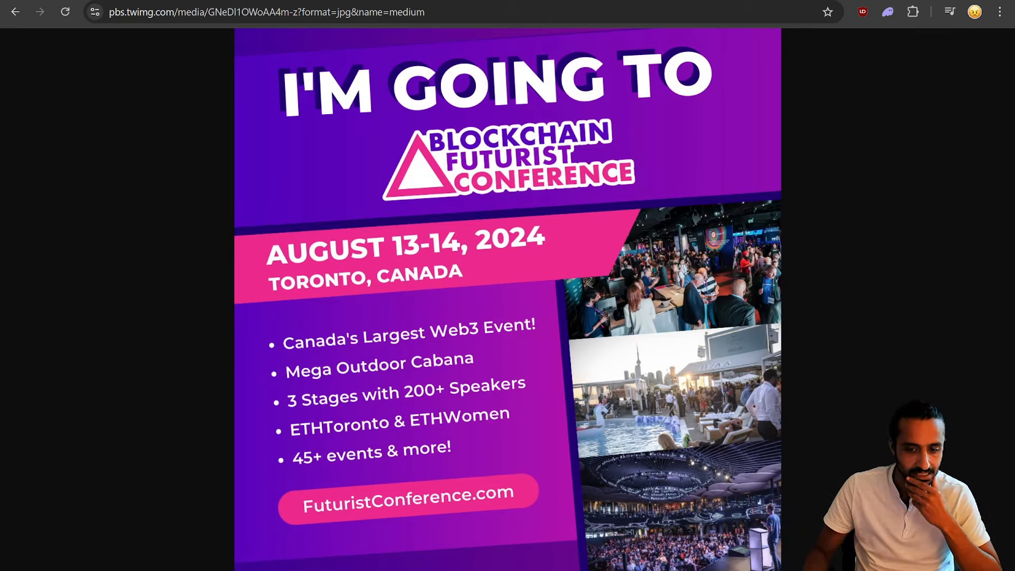
left_click(14, 11)
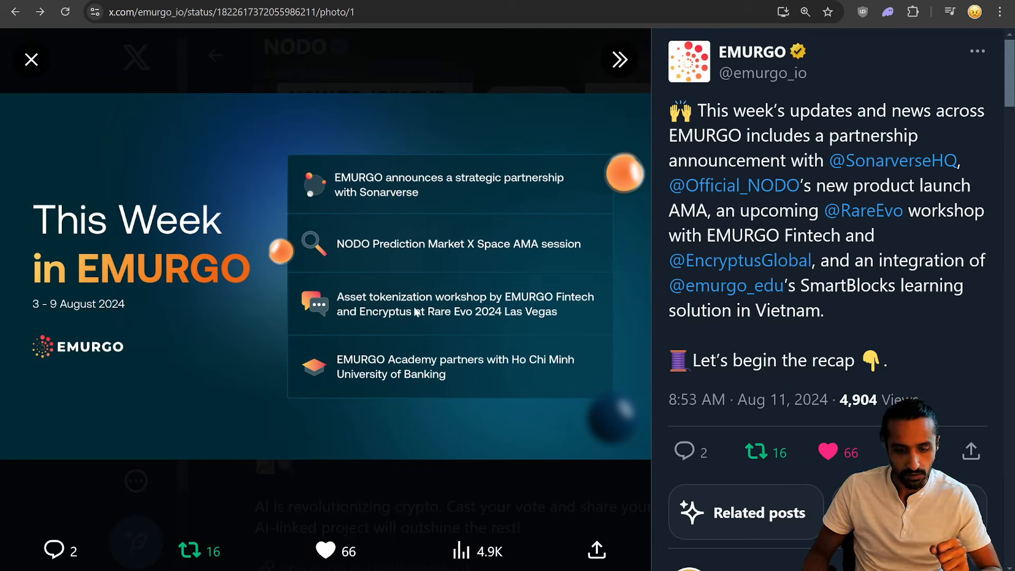
mouse_move(892, 160)
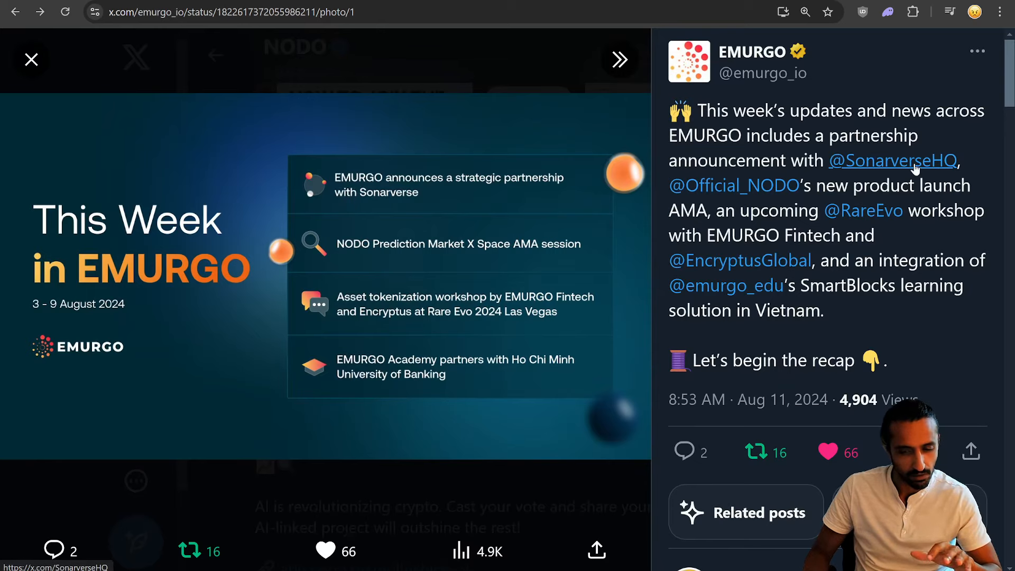
mouse_move(891, 160)
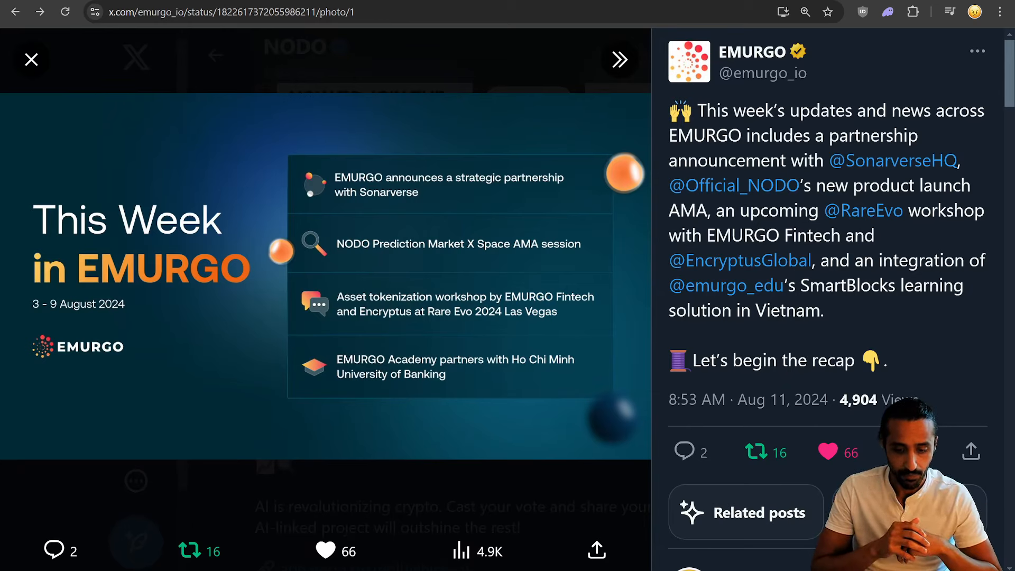
mouse_move(454, 324)
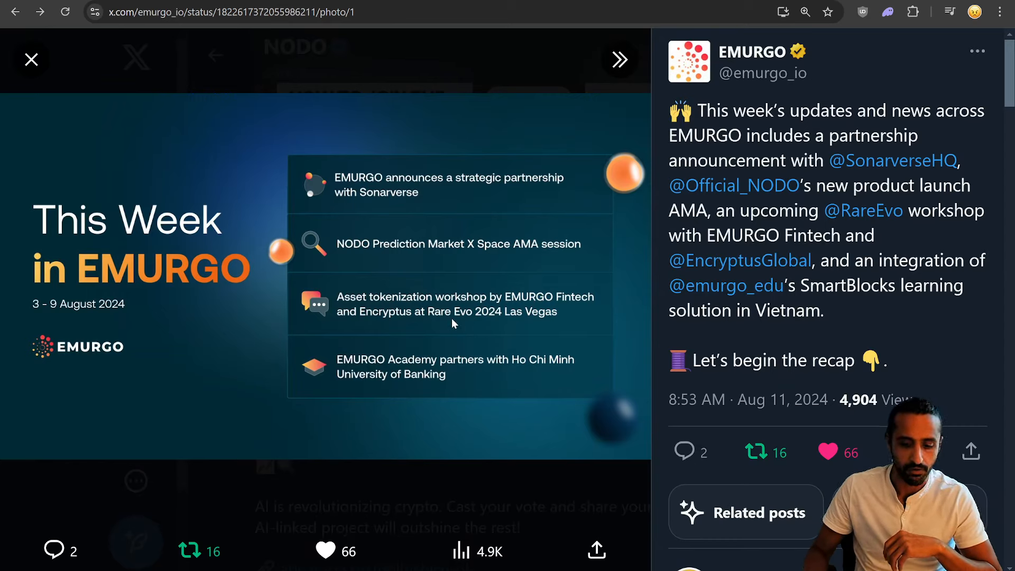
mouse_move(479, 360)
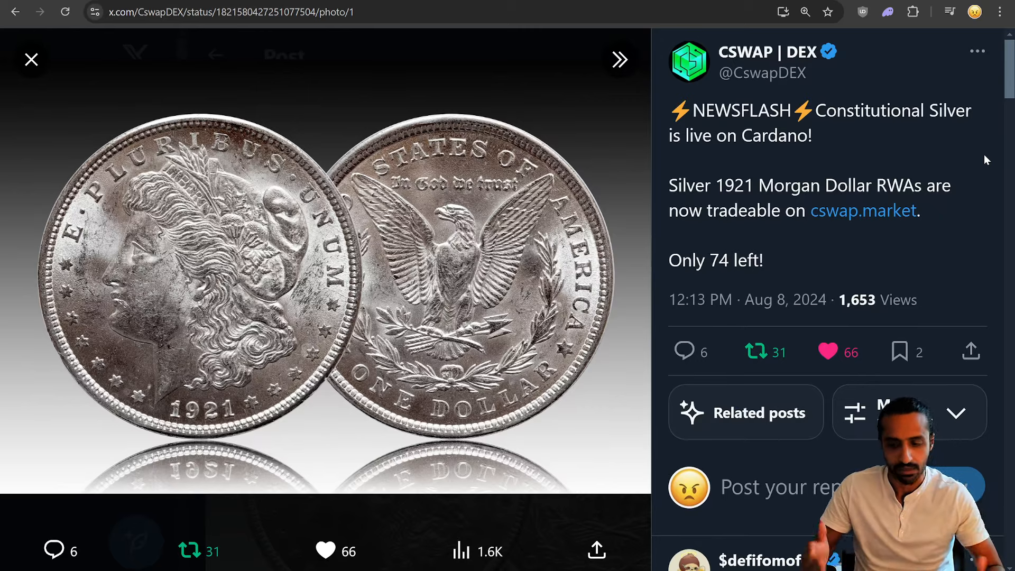
Follow the cswap.market link from CSWAP's Silver 1921 Morgan Dollar RWA post
left_click(863, 209)
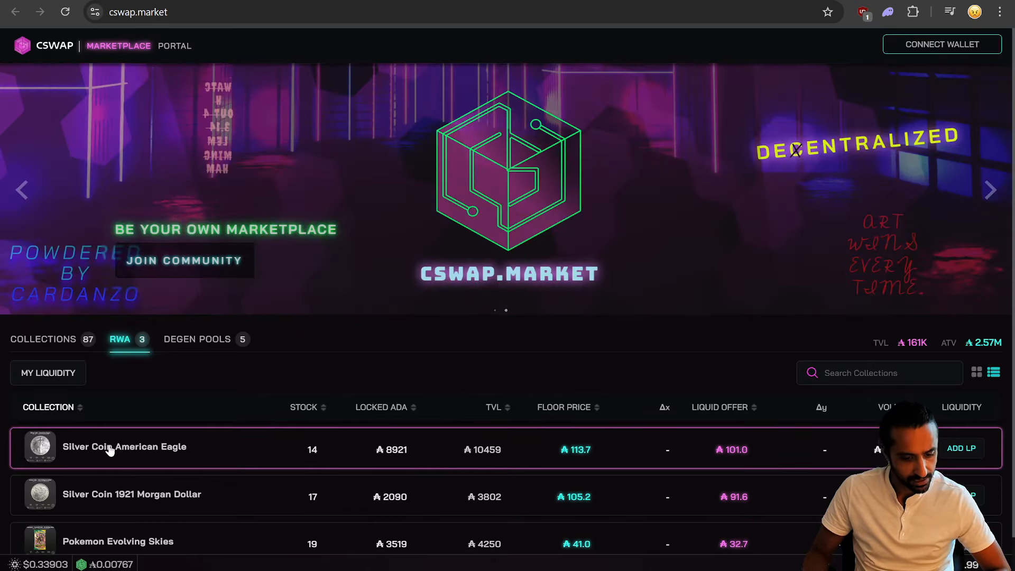
mouse_move(191, 556)
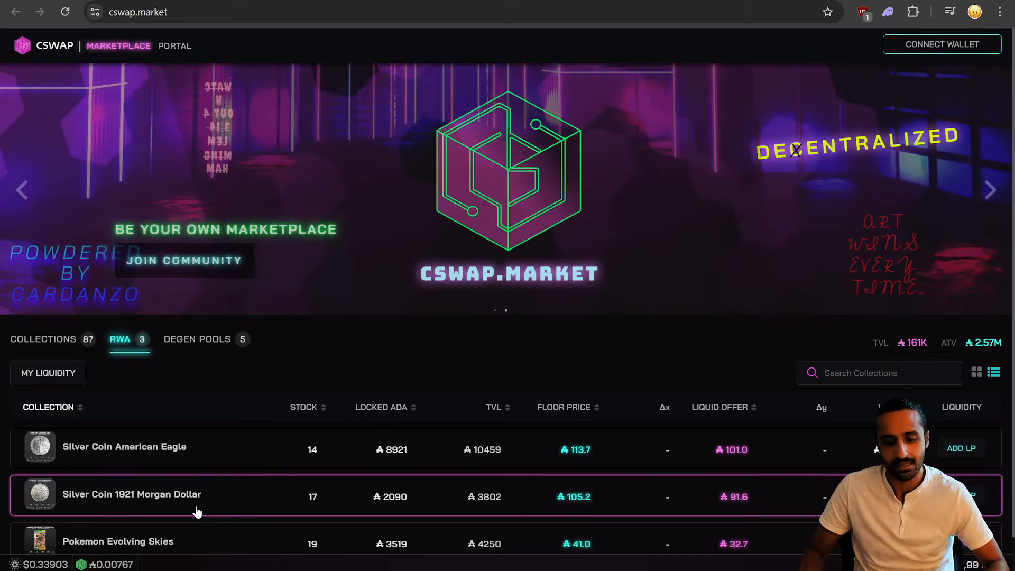
mouse_move(525, 364)
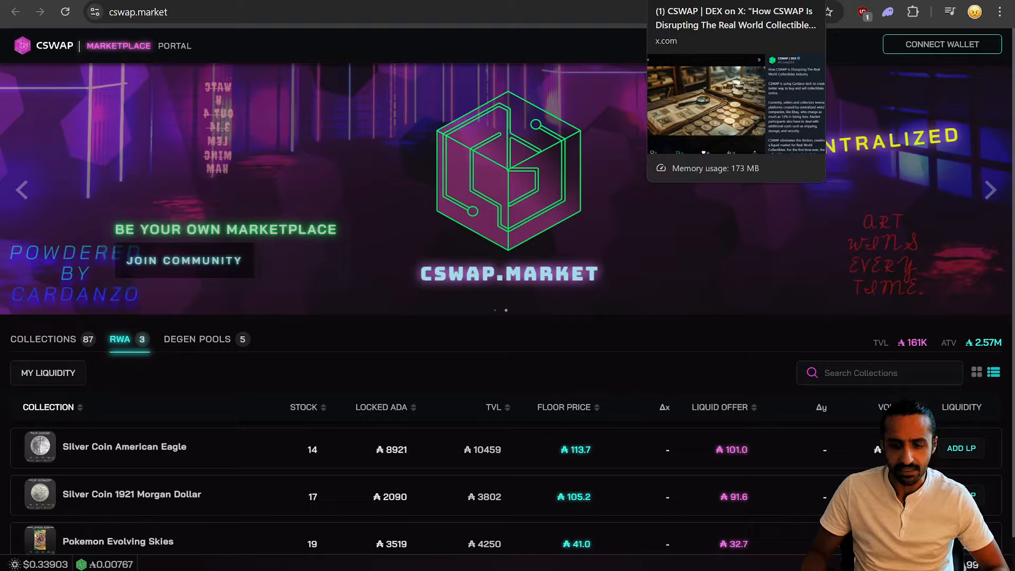
Return to CSWAP's 'How CSWAP Is Disrupting' collectibles industry post
left_click(735, 103)
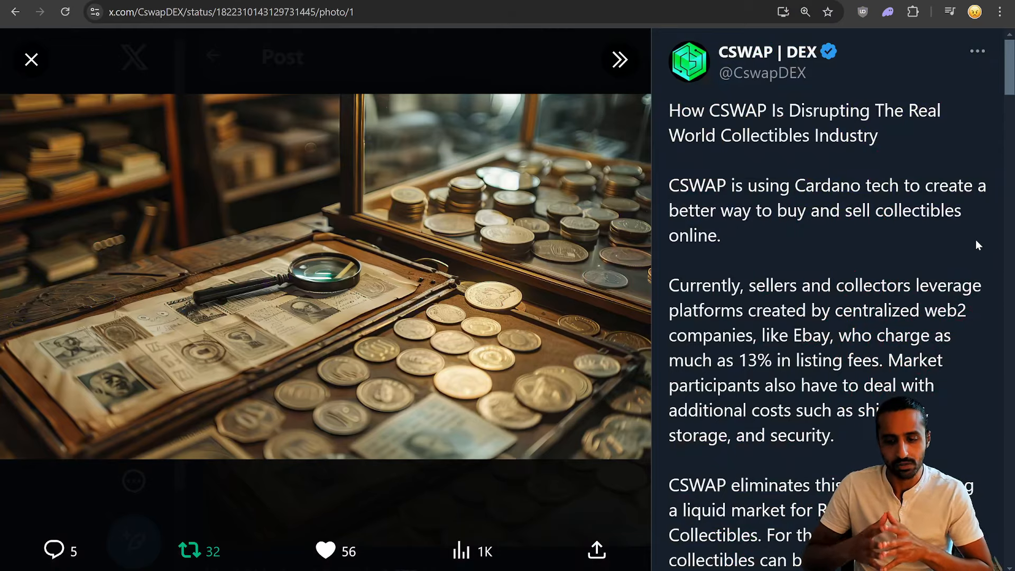
scroll("down", 3)
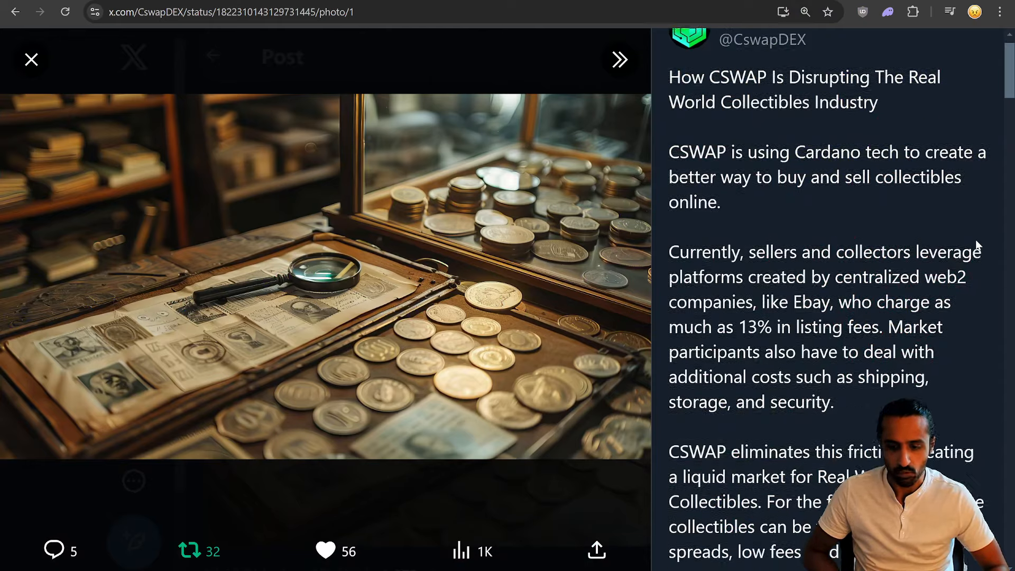
scroll("down", 3)
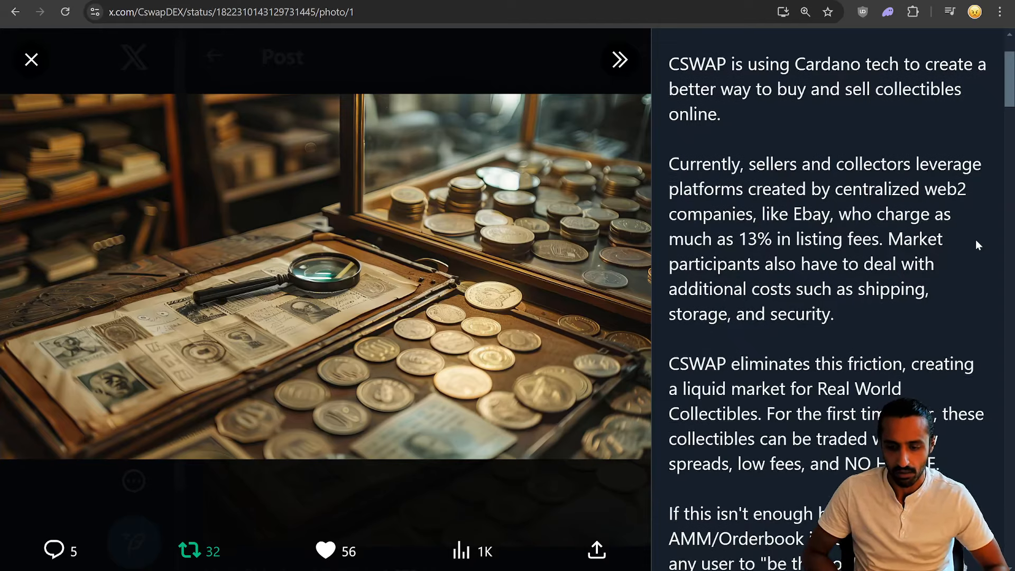
scroll("down", 3)
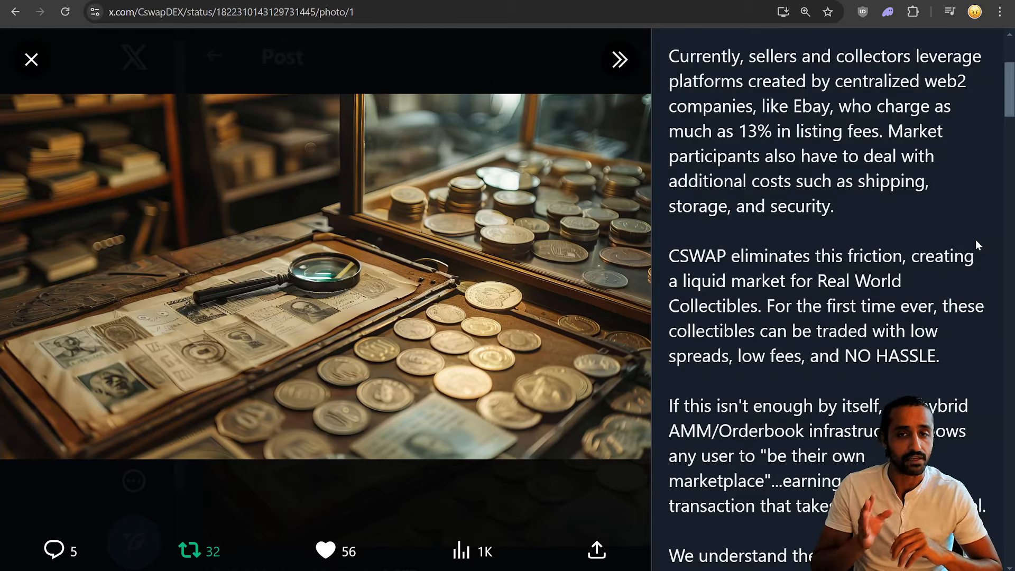
scroll("down", 3)
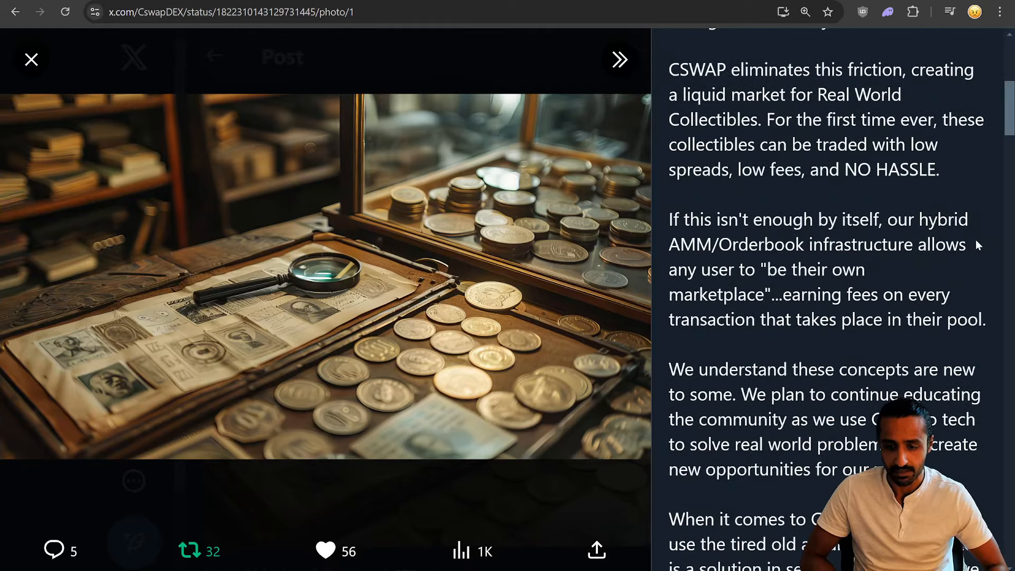
scroll("up", 3)
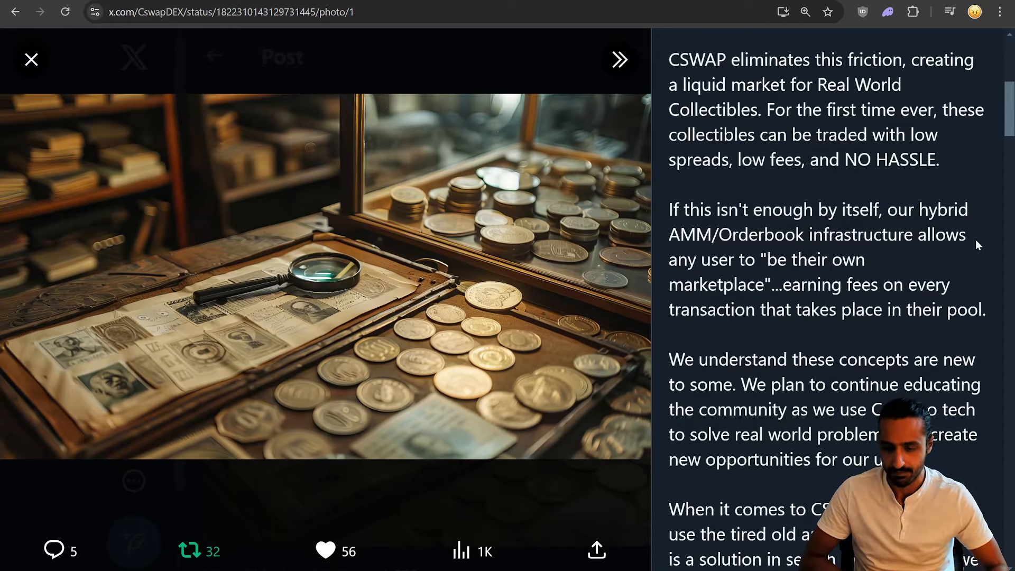
scroll("down", 3)
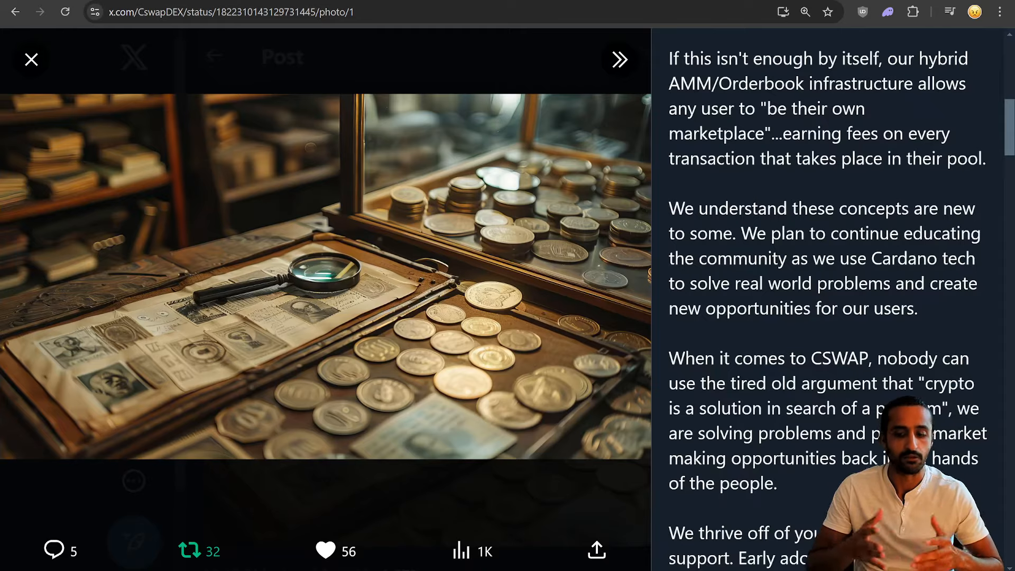
scroll("down", 3)
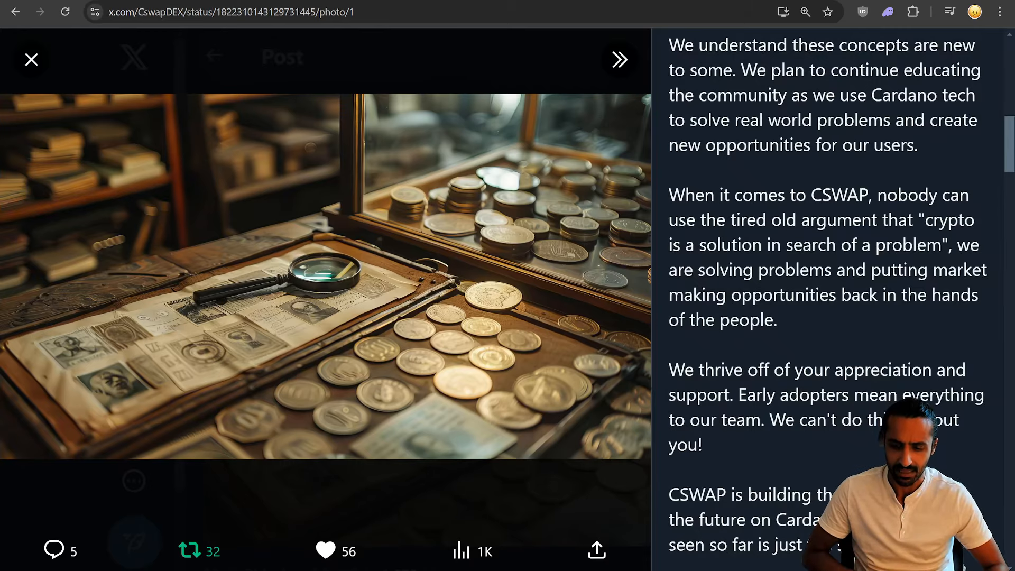
scroll("down", 3)
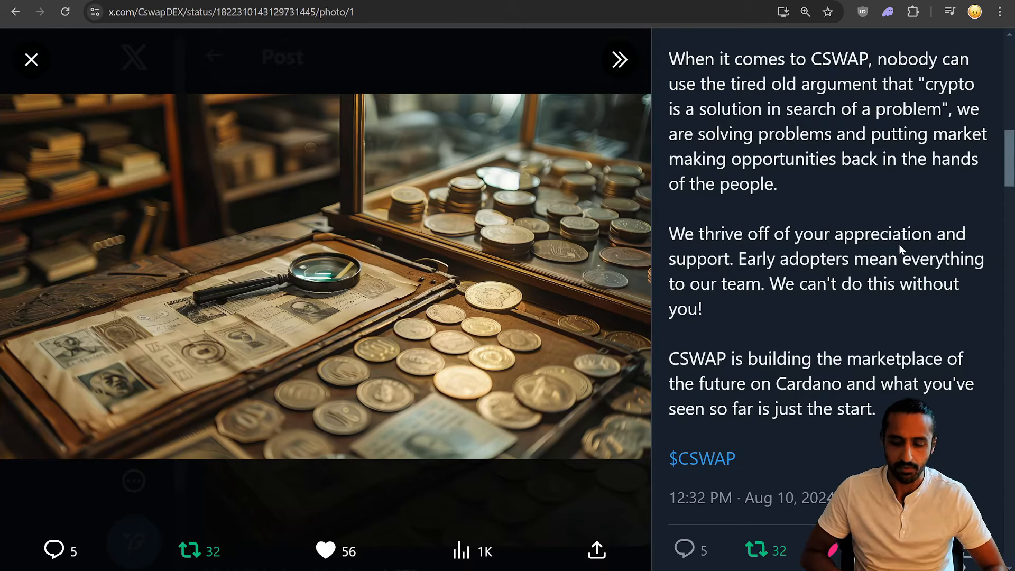
scroll("down", 3)
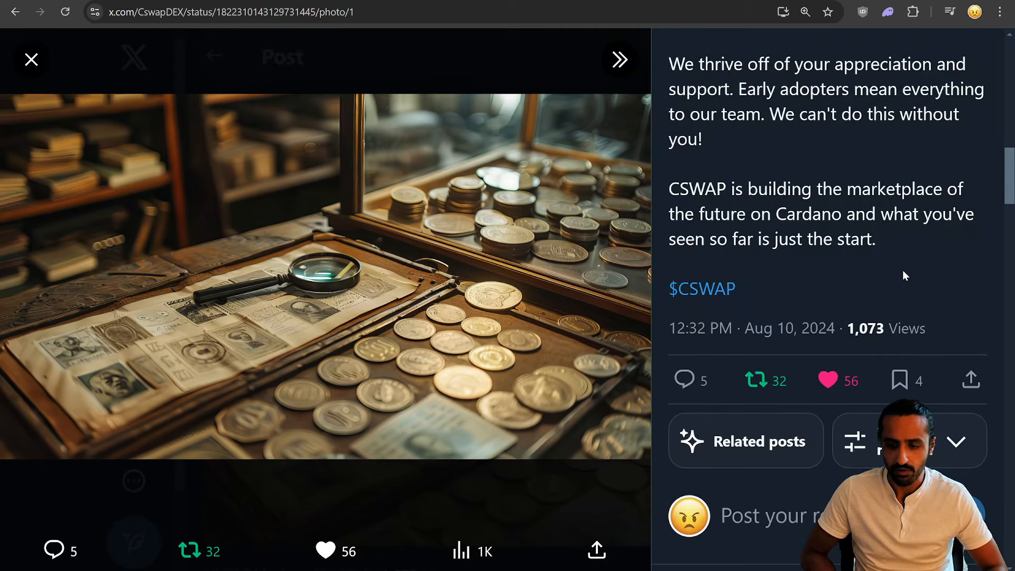
mouse_move(770, 138)
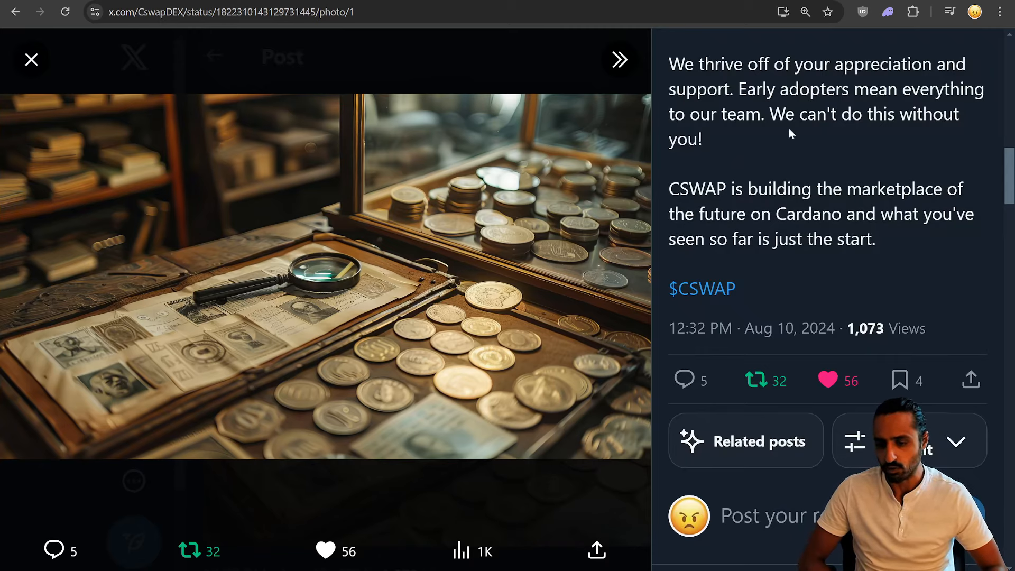
mouse_move(890, 156)
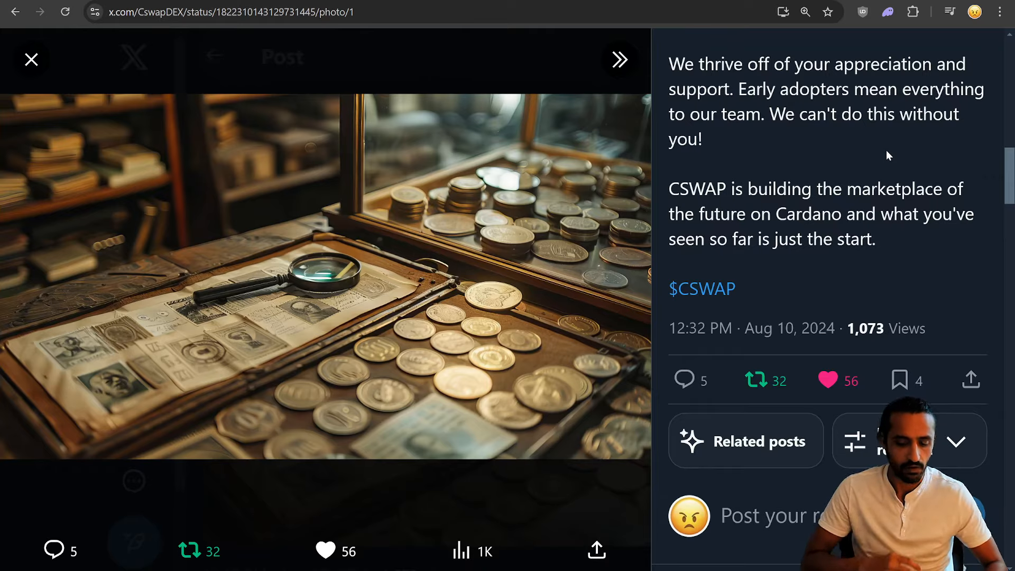
scroll("up", 3)
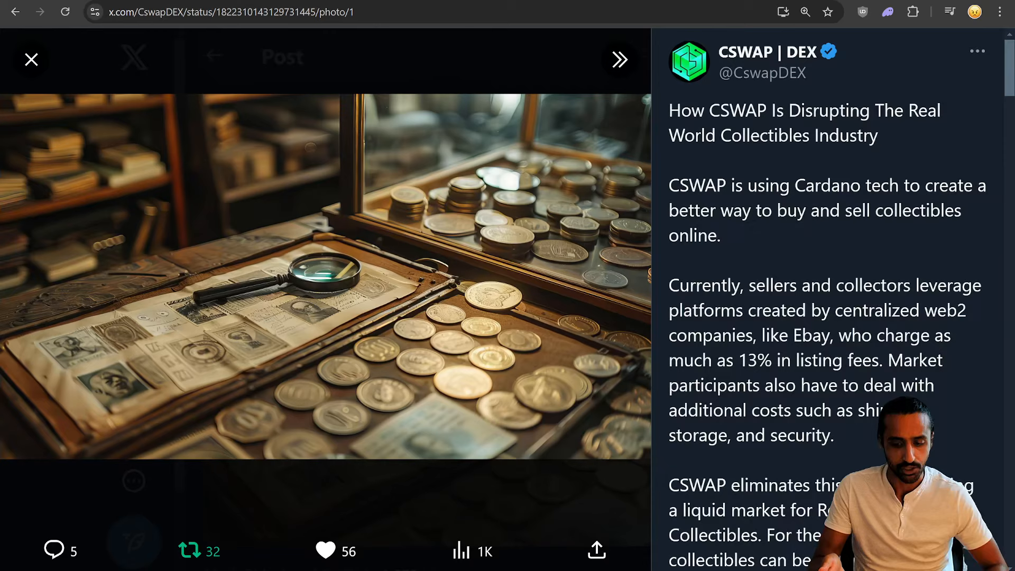
double_click(811, 335)
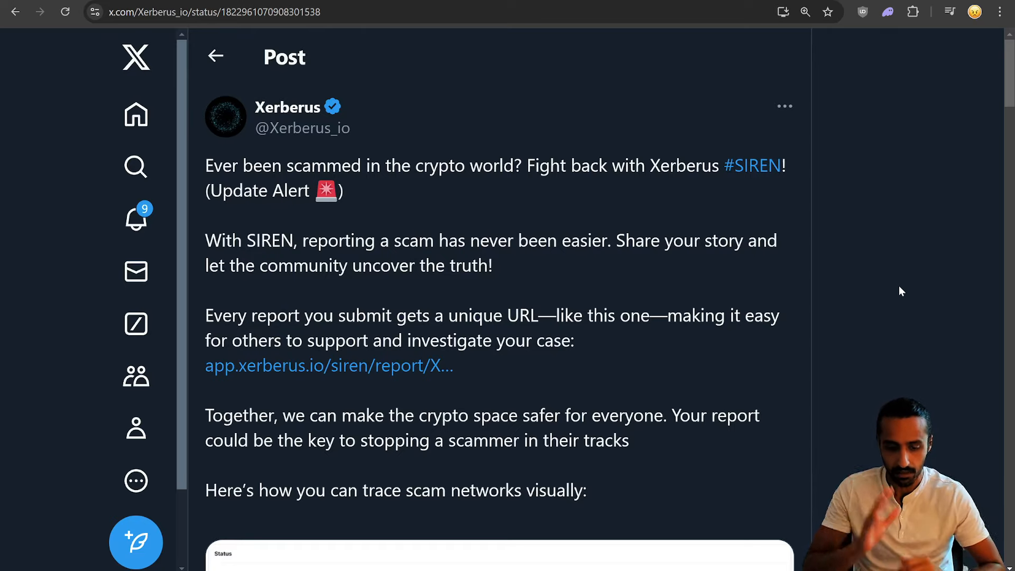
Browse the Xerberus SIREN post's photos through to the scam-report dashboard screenshot and close the viewer
scroll("down", 3)
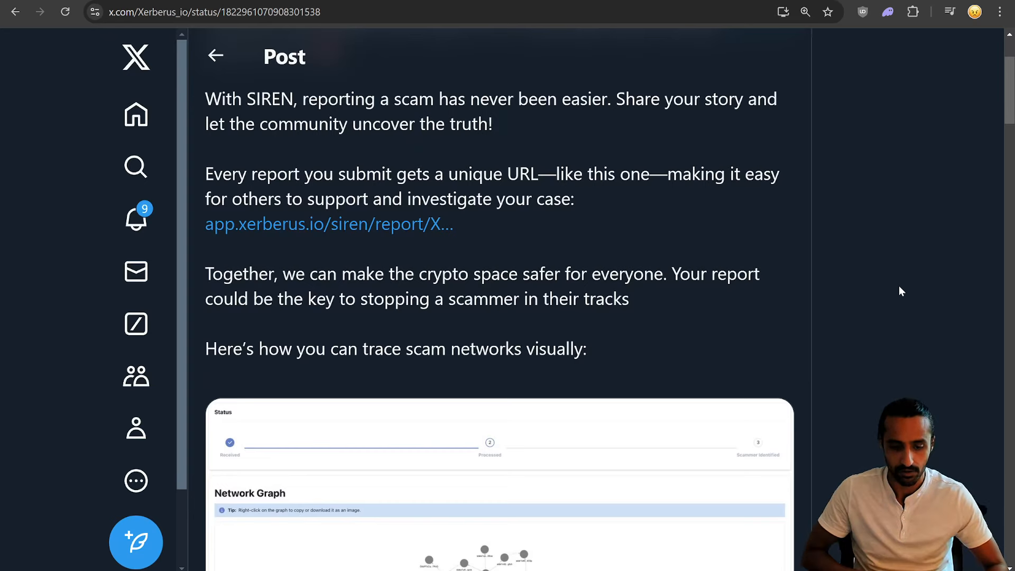
scroll("down", 3)
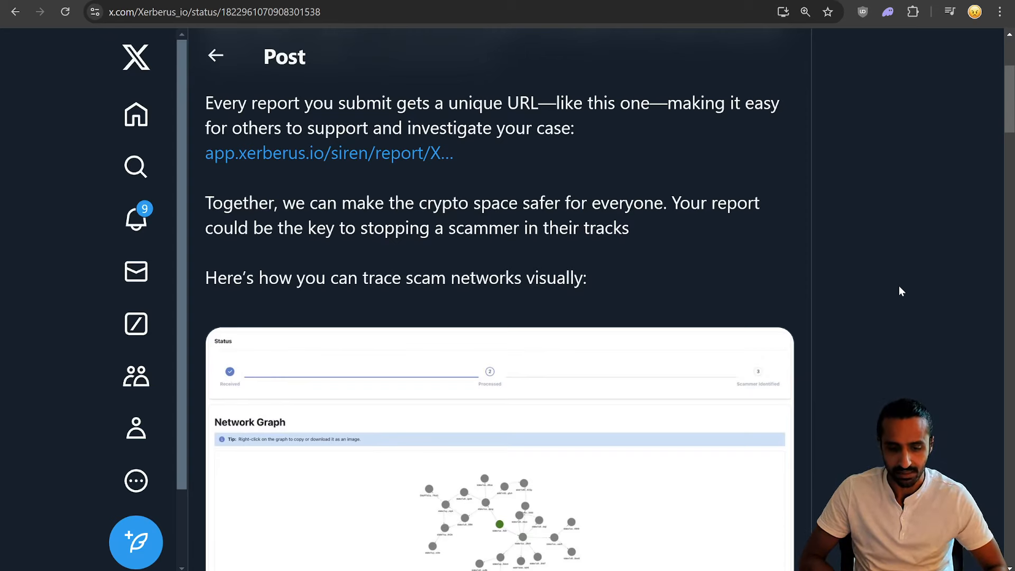
scroll("down", 3)
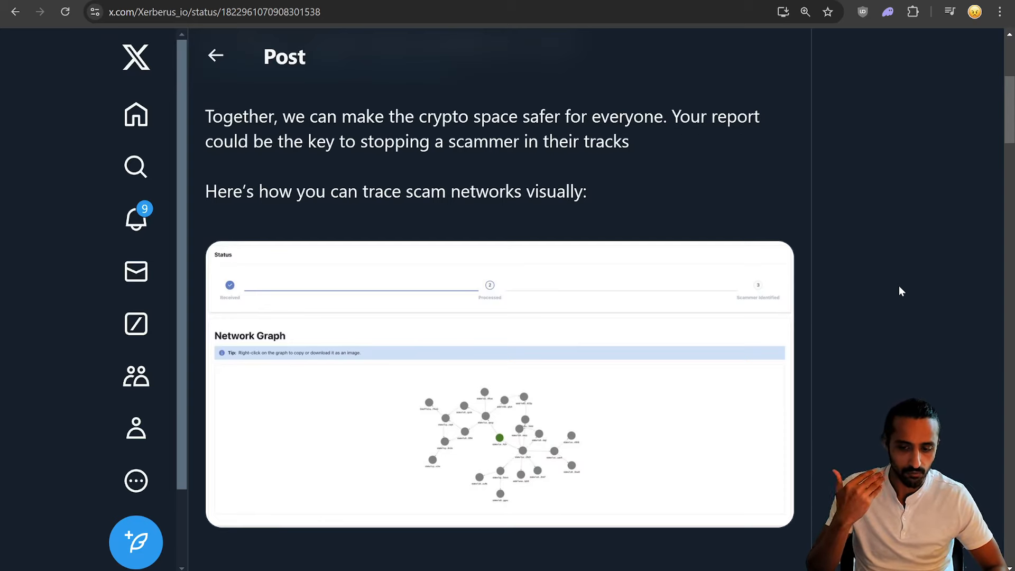
scroll("down", 3)
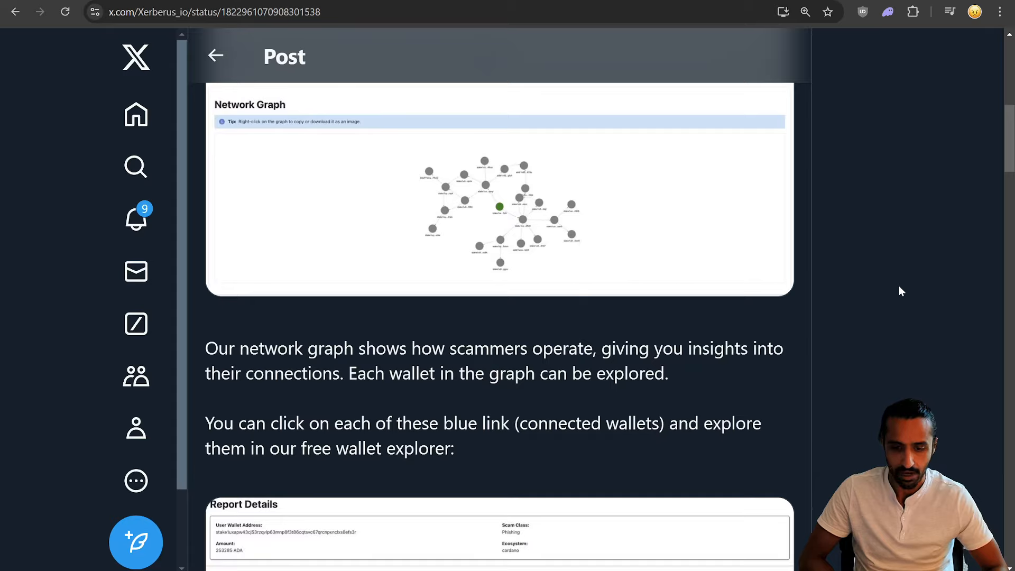
scroll("down", 3)
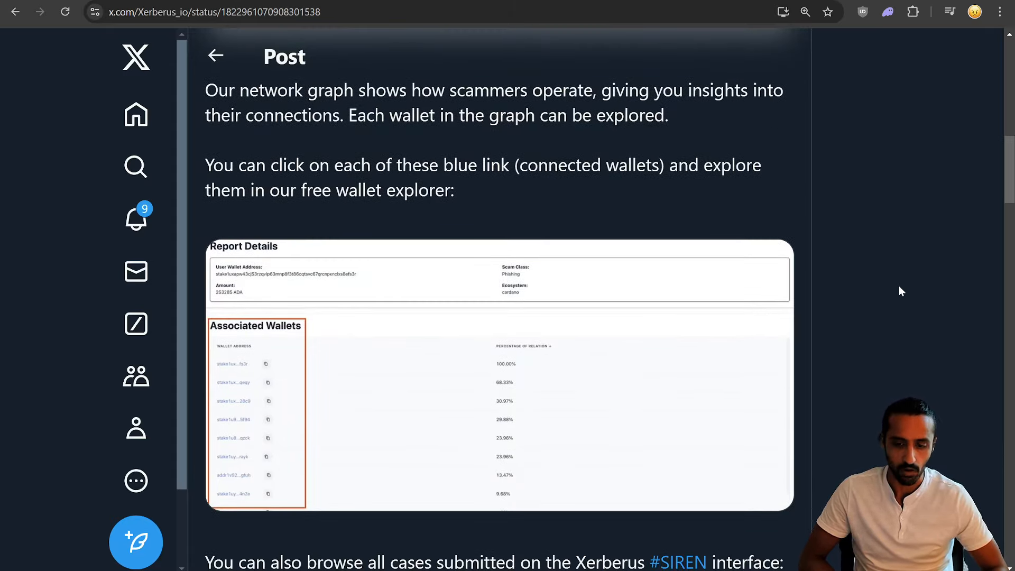
scroll("down", 3)
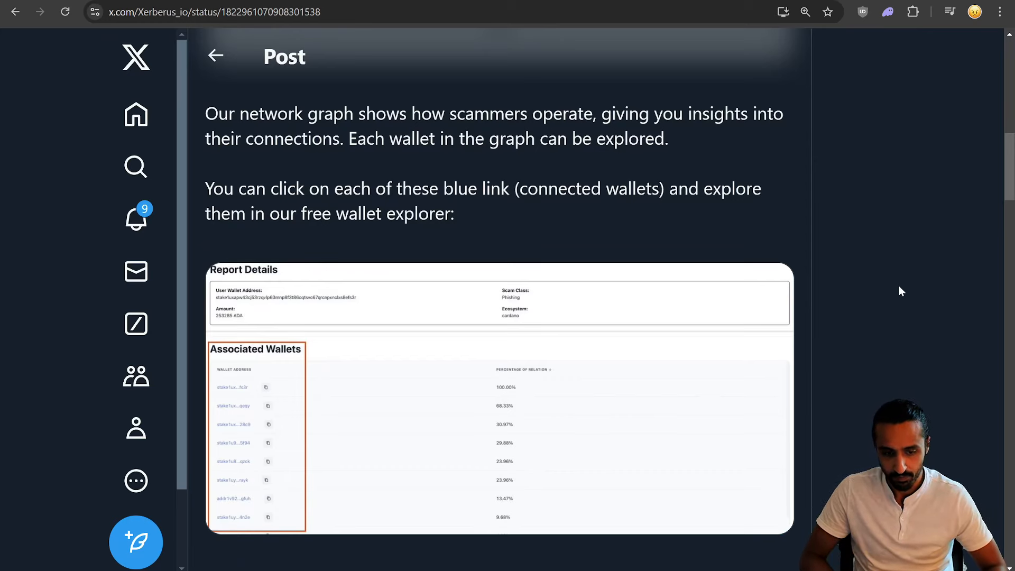
mouse_move(917, 351)
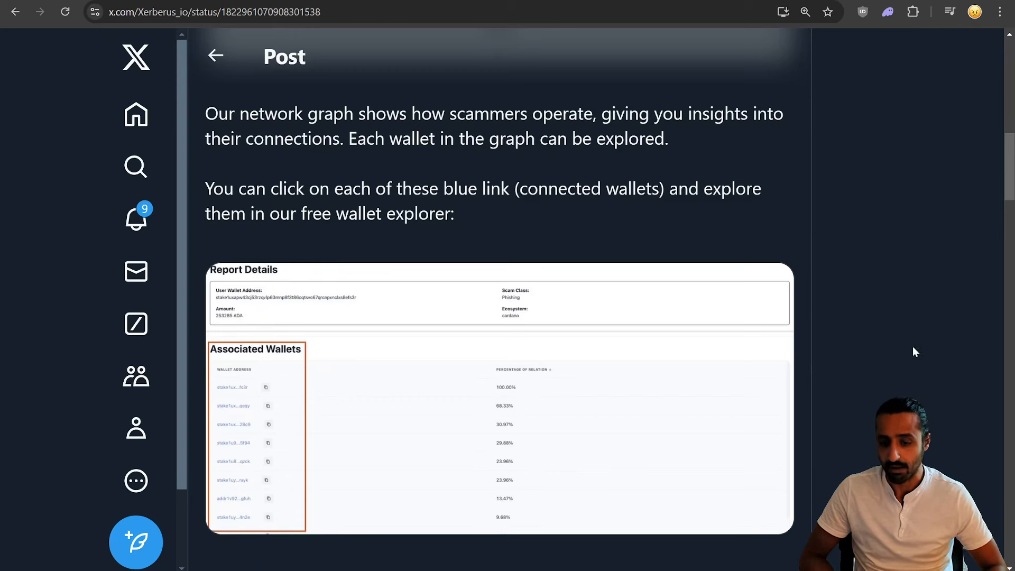
mouse_move(896, 375)
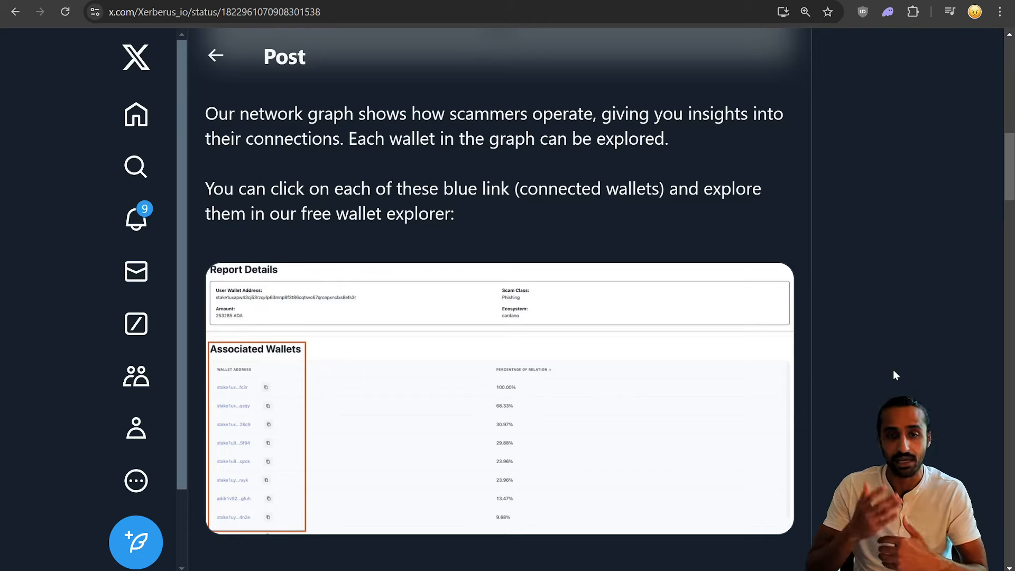
scroll("down", 3)
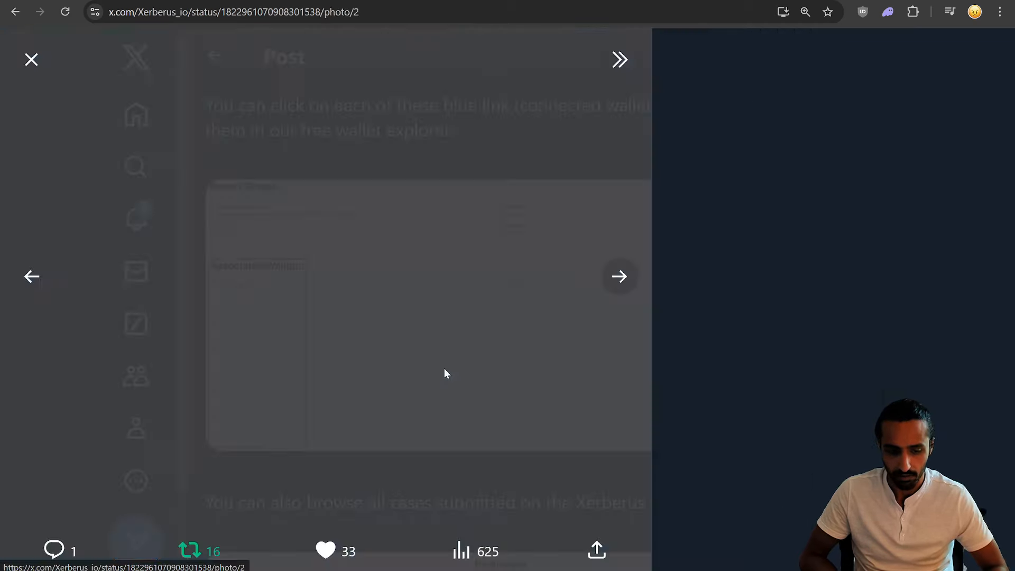
left_click(31, 59)
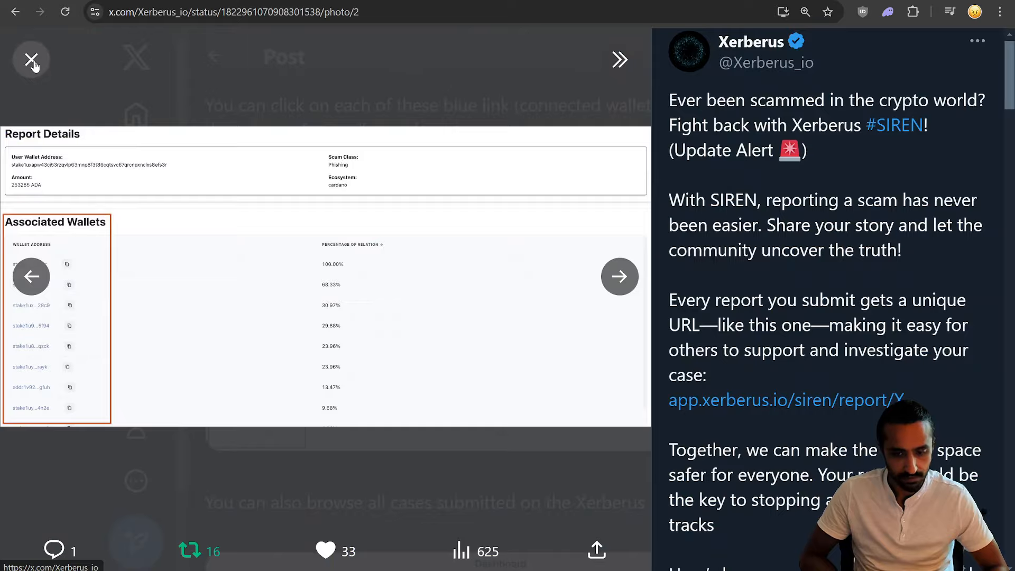
left_click(30, 60)
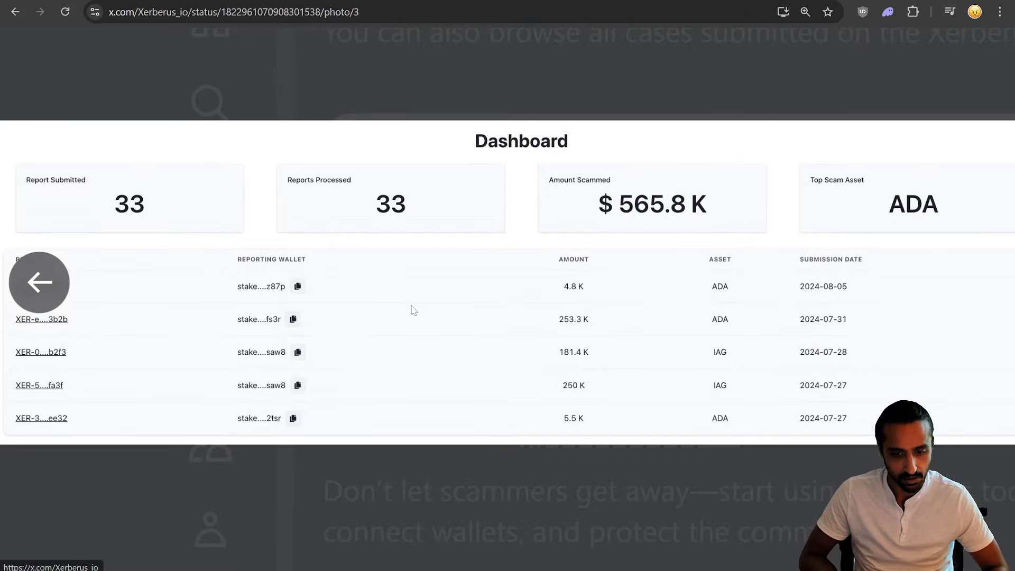
left_click(39, 281)
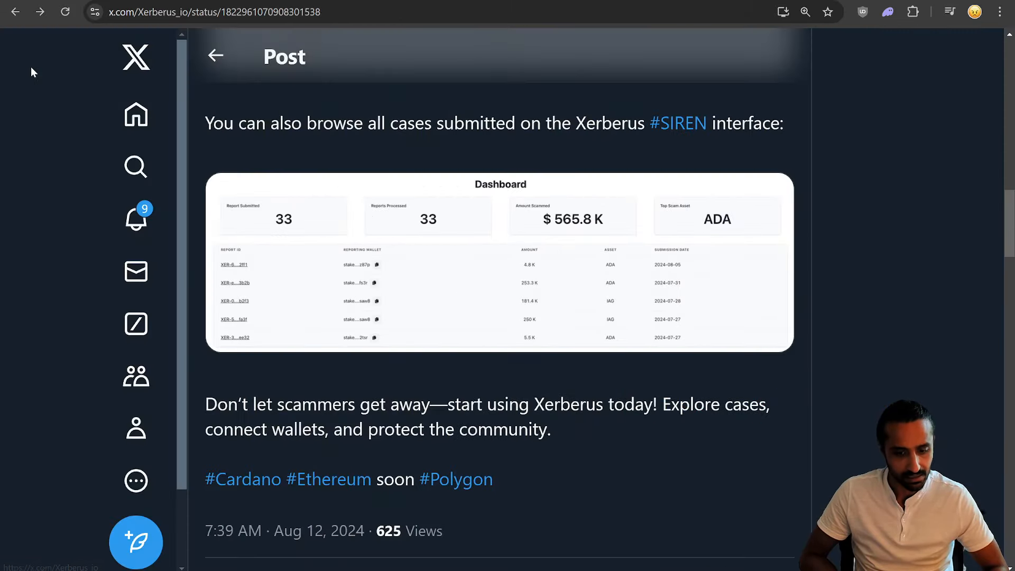
Review the SIREN post and move on to the Cardano Hieronymus ADA price comparison post
scroll("down", 3)
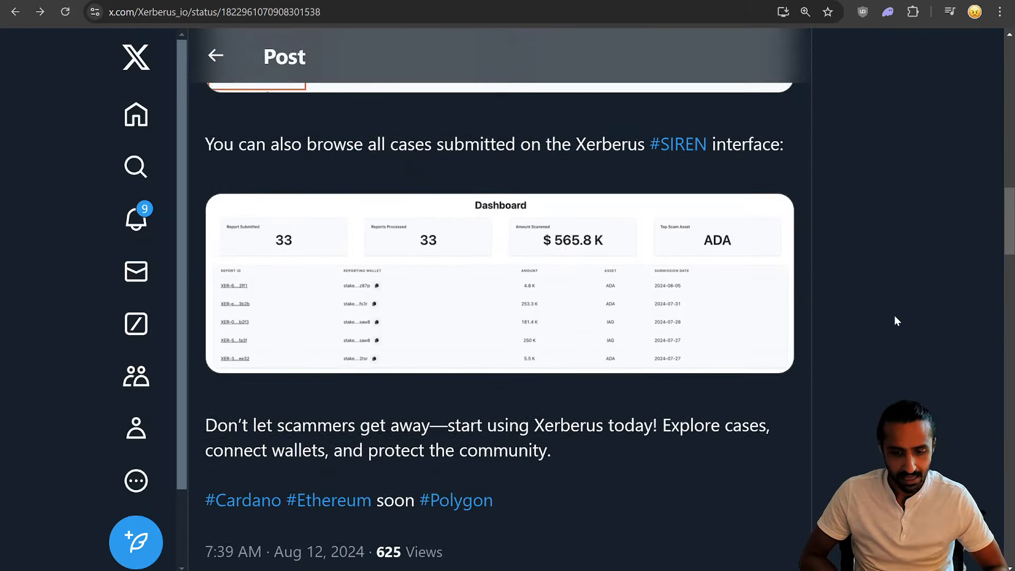
scroll("up", 3)
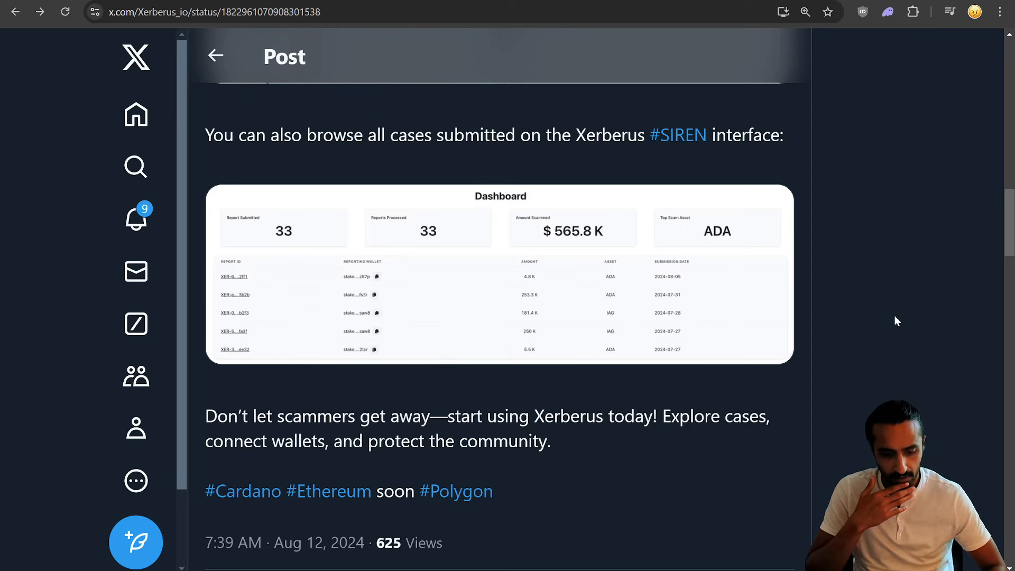
mouse_move(812, 423)
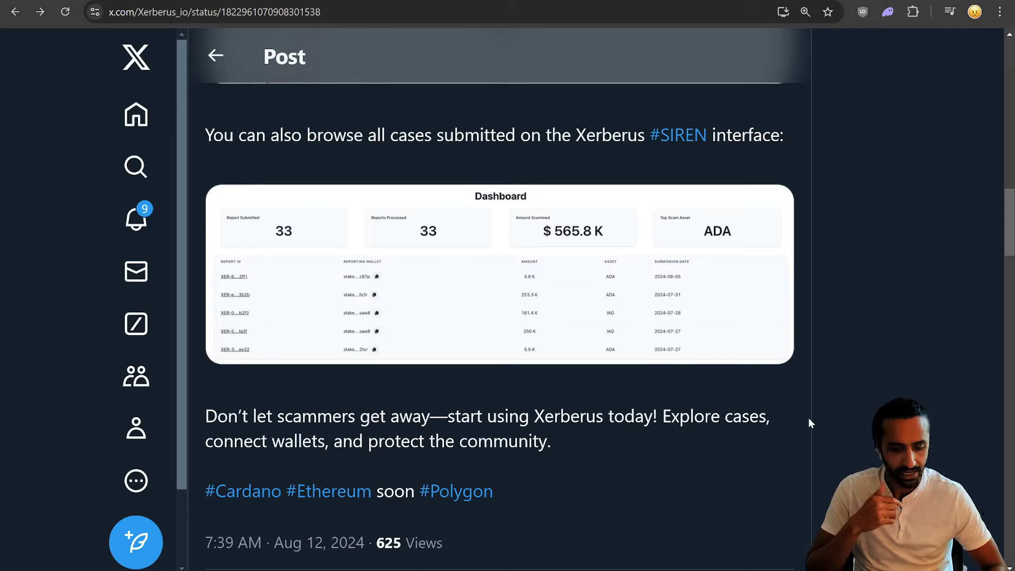
scroll("up", 3)
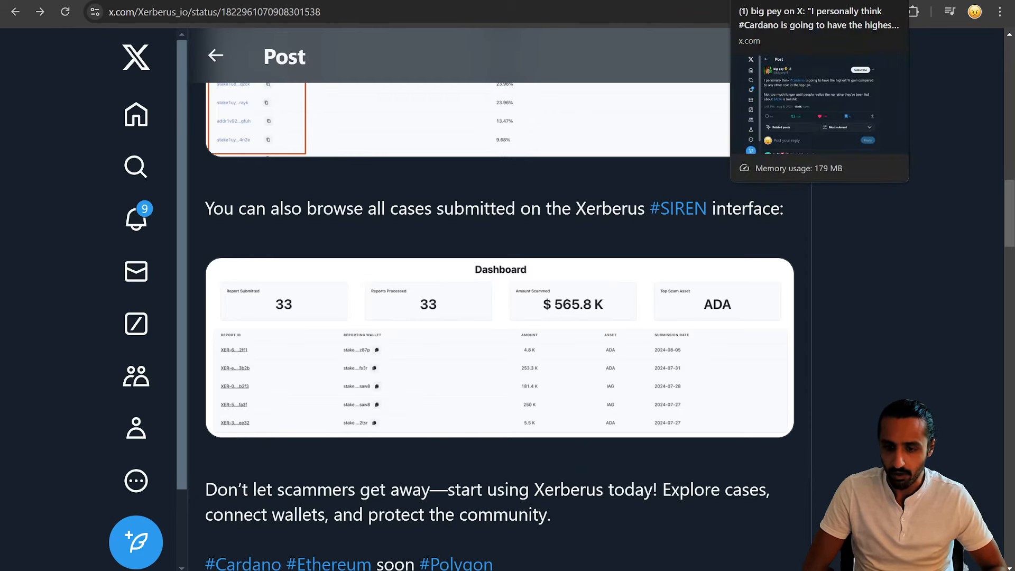
left_click(816, 18)
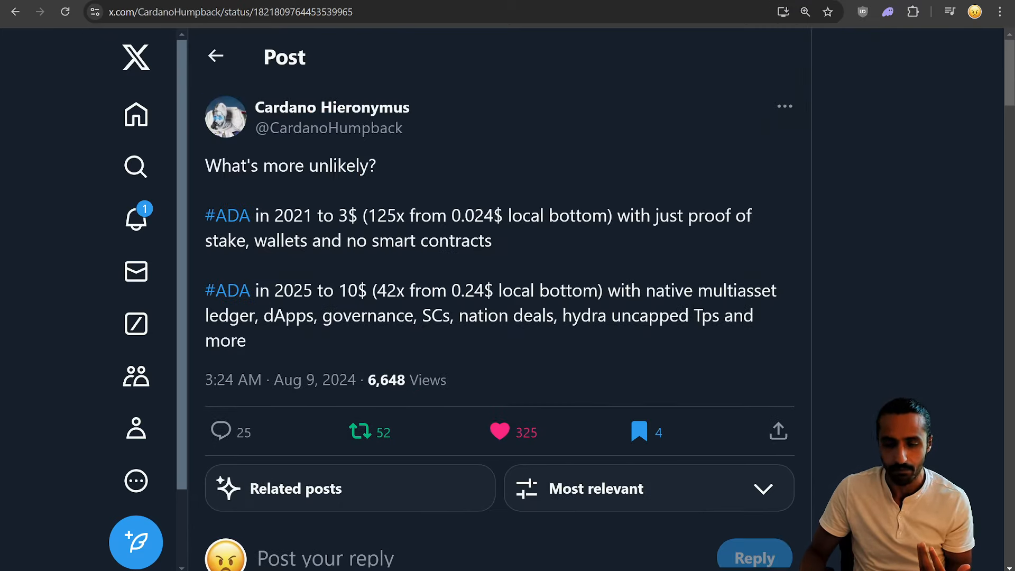
mouse_move(922, 217)
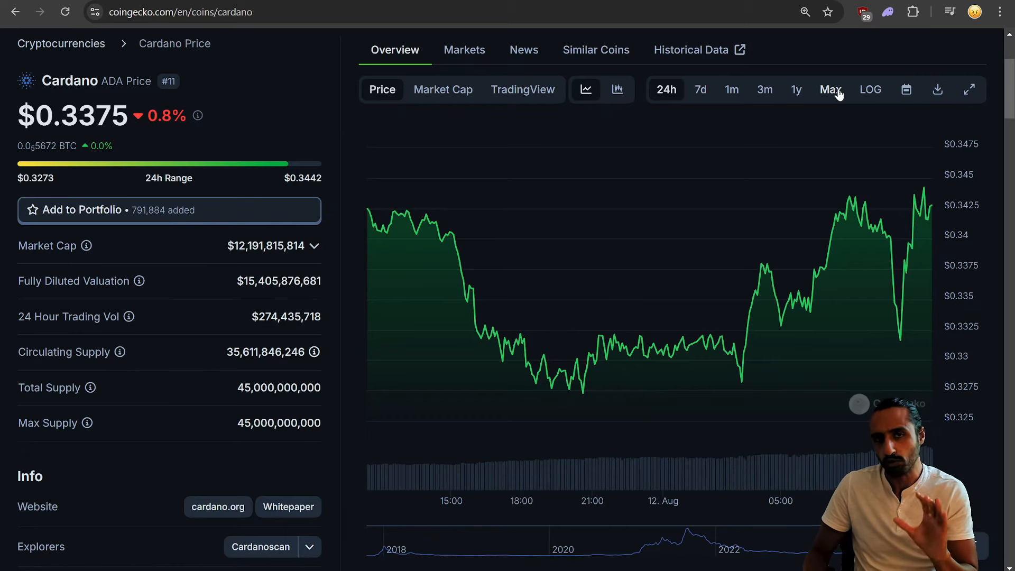
mouse_move(137, 162)
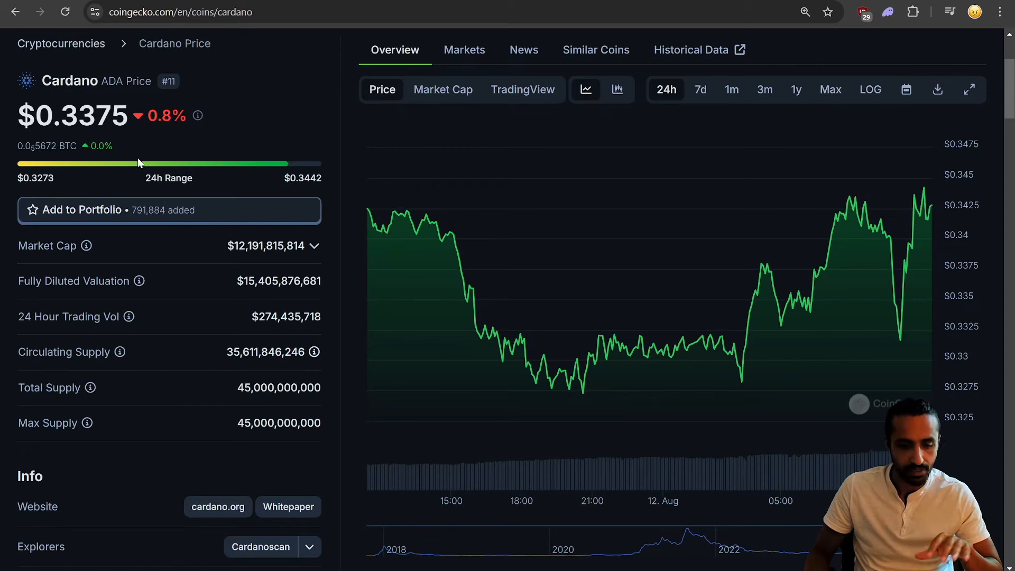
mouse_move(645, 118)
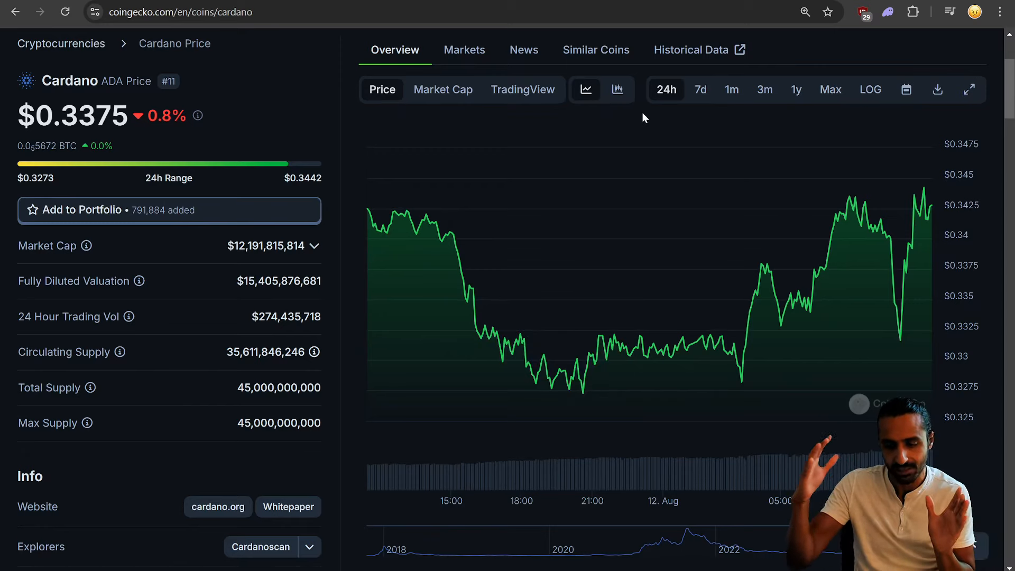
mouse_move(796, 101)
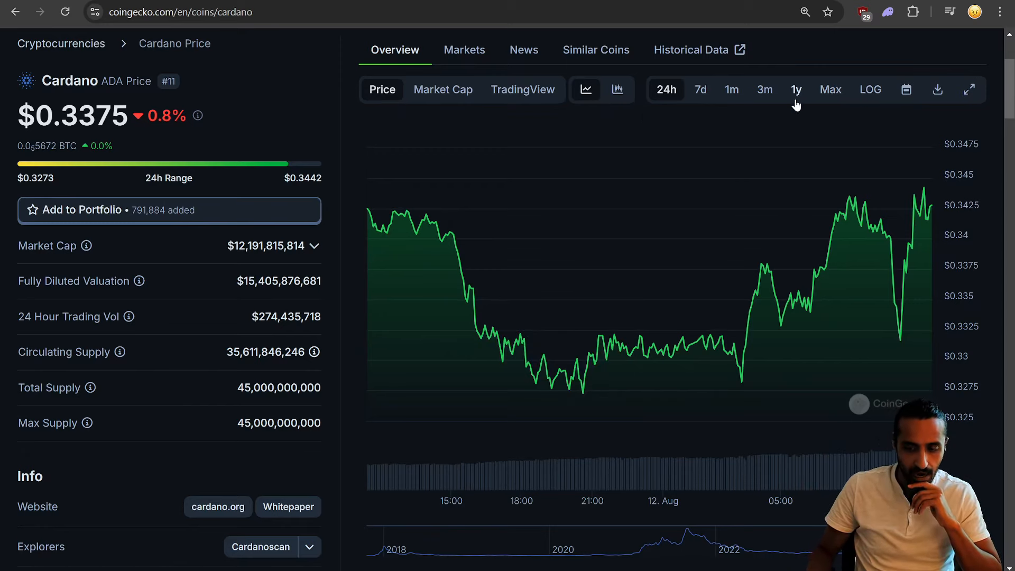
mouse_move(798, 100)
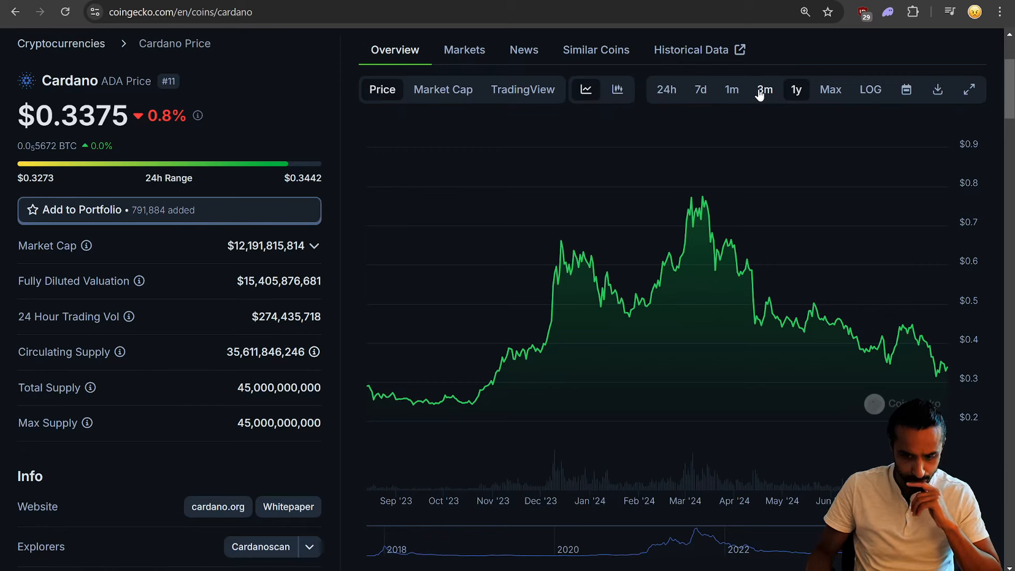
mouse_move(471, 348)
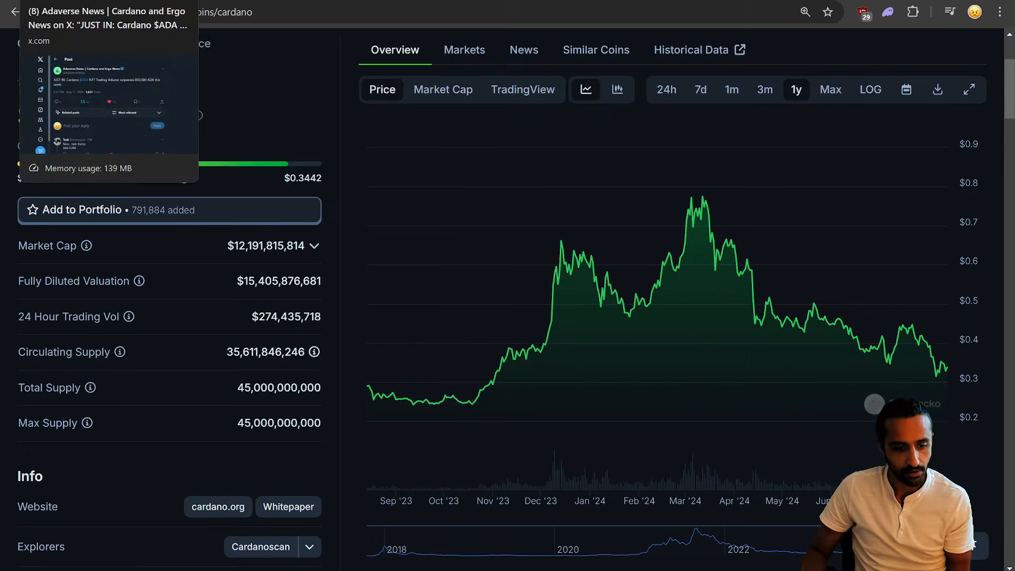
Leave the one-year ADA chart for the Adaverse News Cardano post on X
left_click(106, 103)
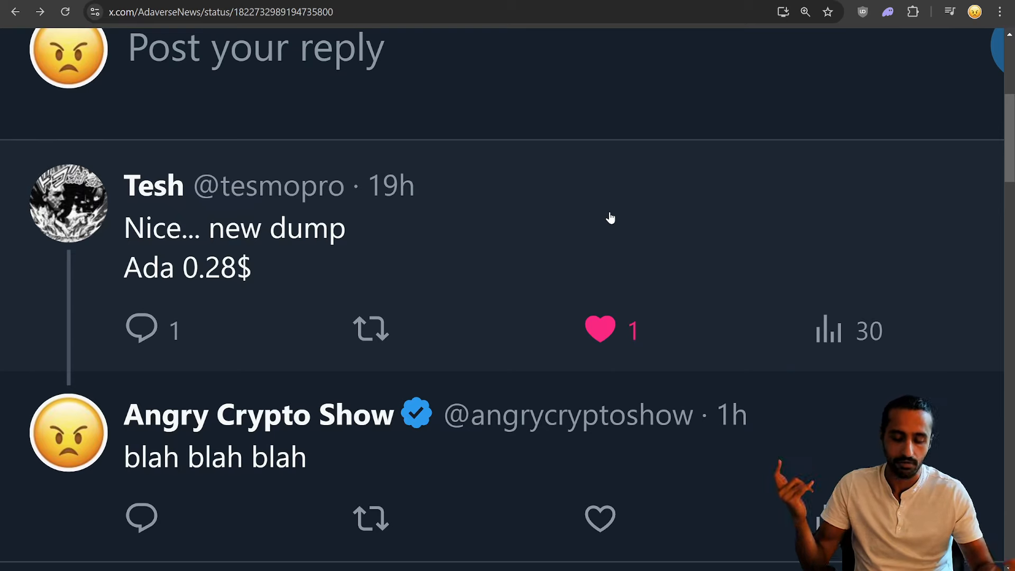
mouse_move(154, 186)
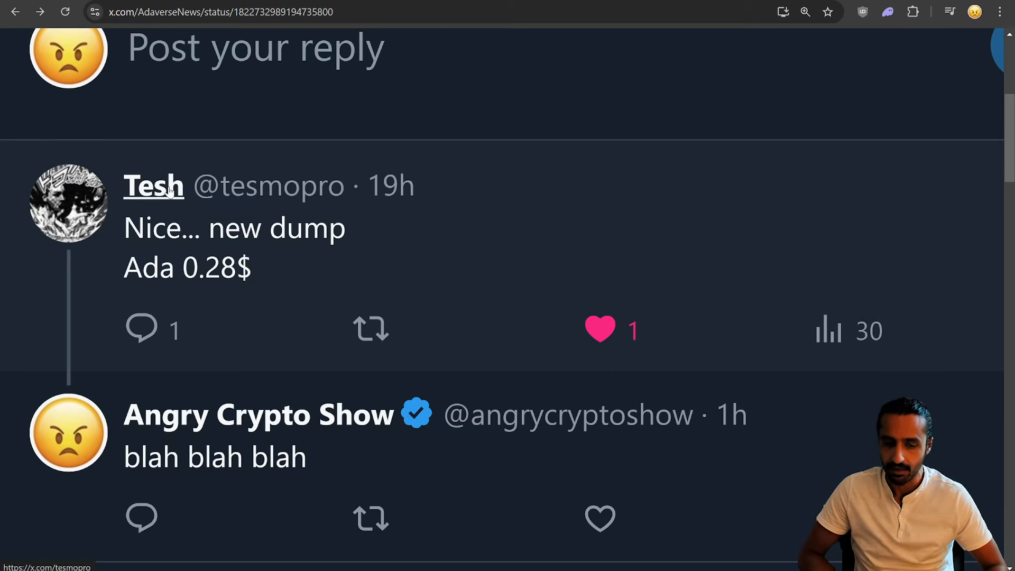
Scroll back up from the replies to the Adaverse News 850,000 ADA NFT volume post
scroll("up", 3)
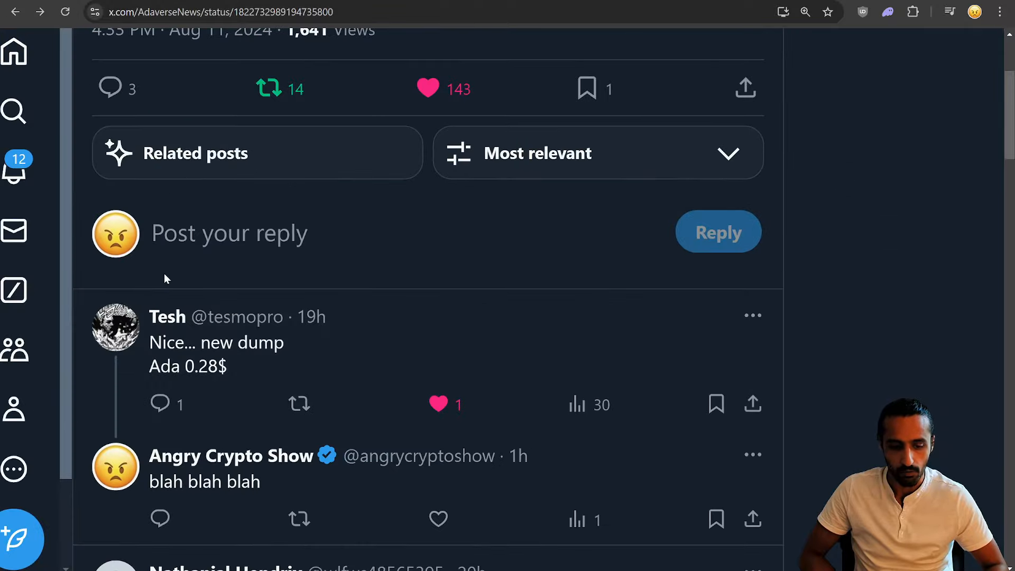
mouse_move(167, 317)
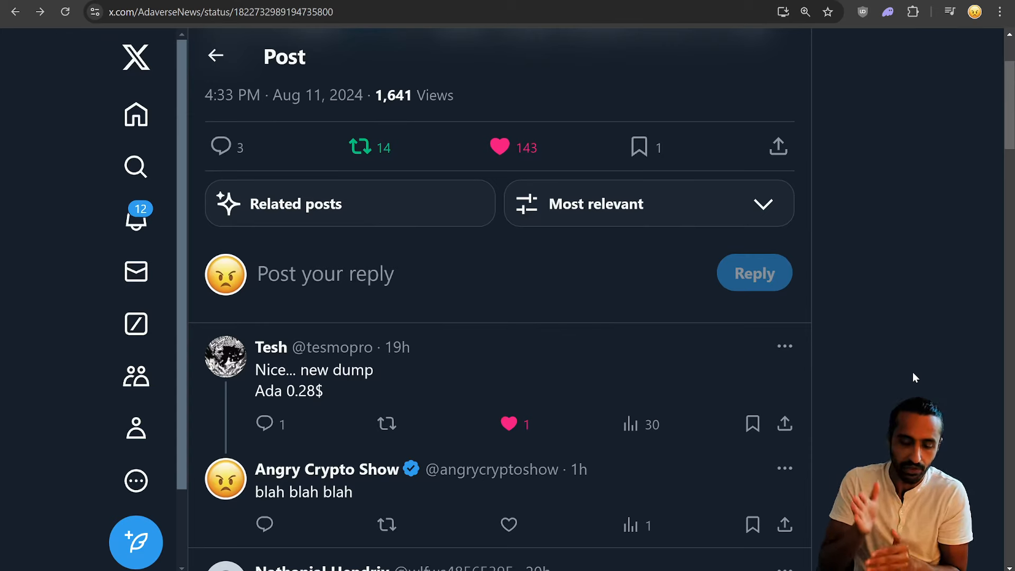
scroll("up", 3)
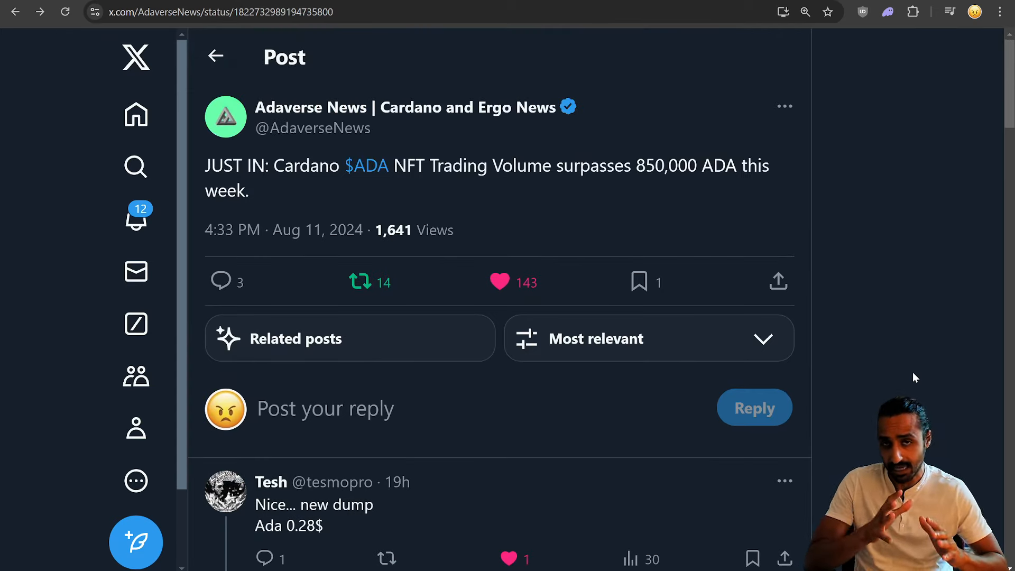
mouse_move(842, 449)
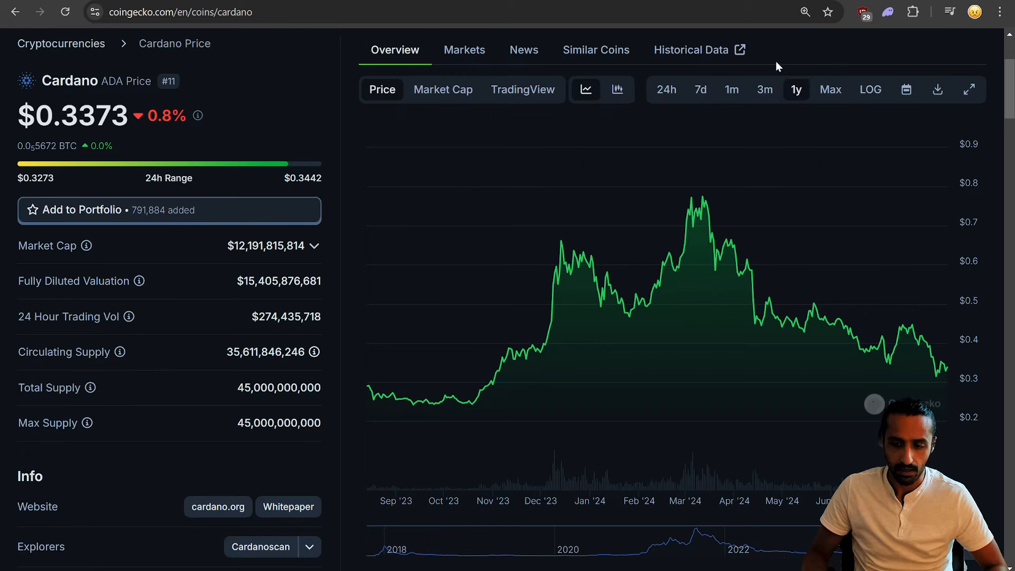
mouse_move(958, 164)
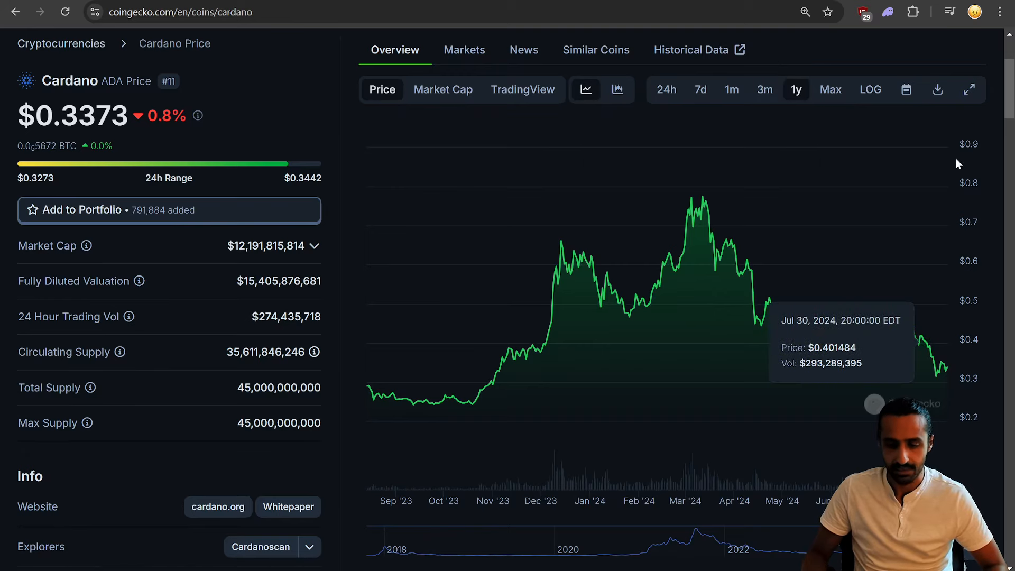
mouse_move(957, 162)
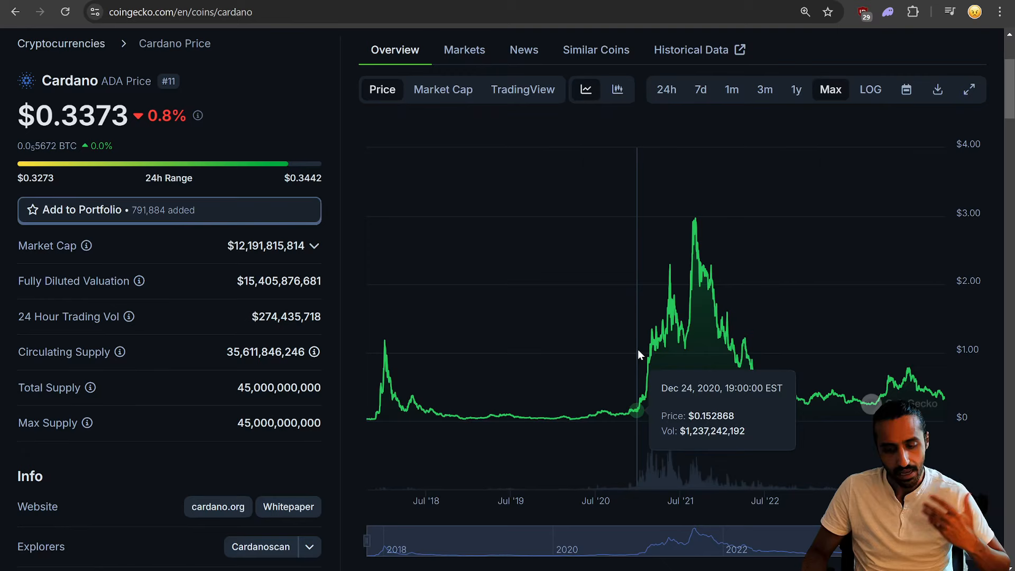
mouse_move(696, 232)
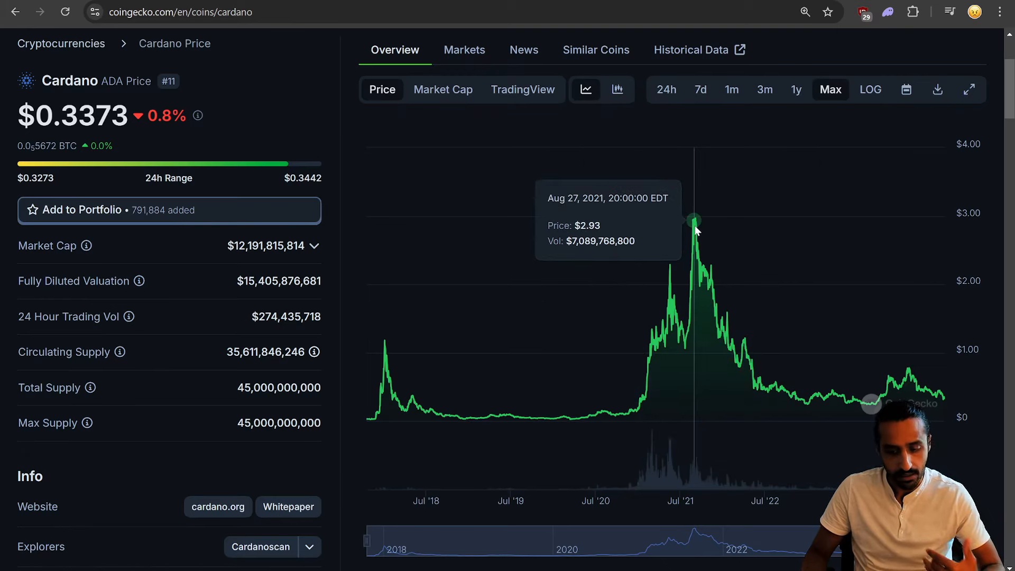
mouse_move(695, 230)
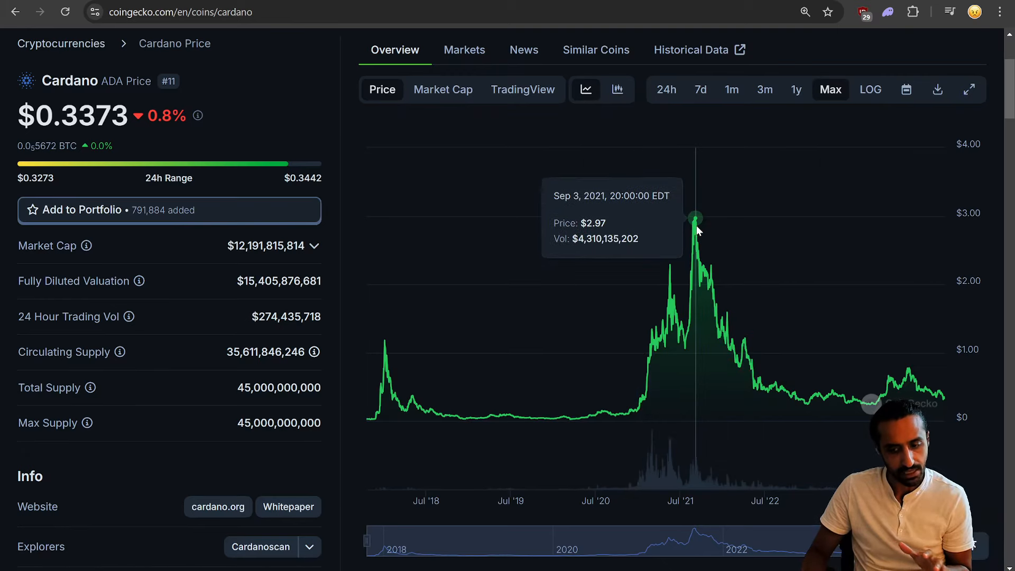
mouse_move(954, 343)
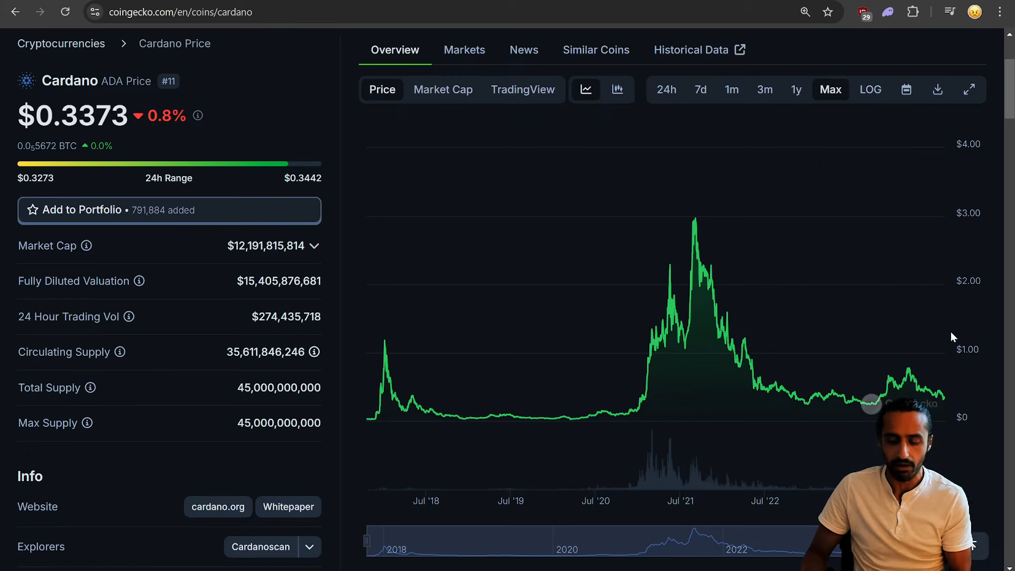
mouse_move(893, 160)
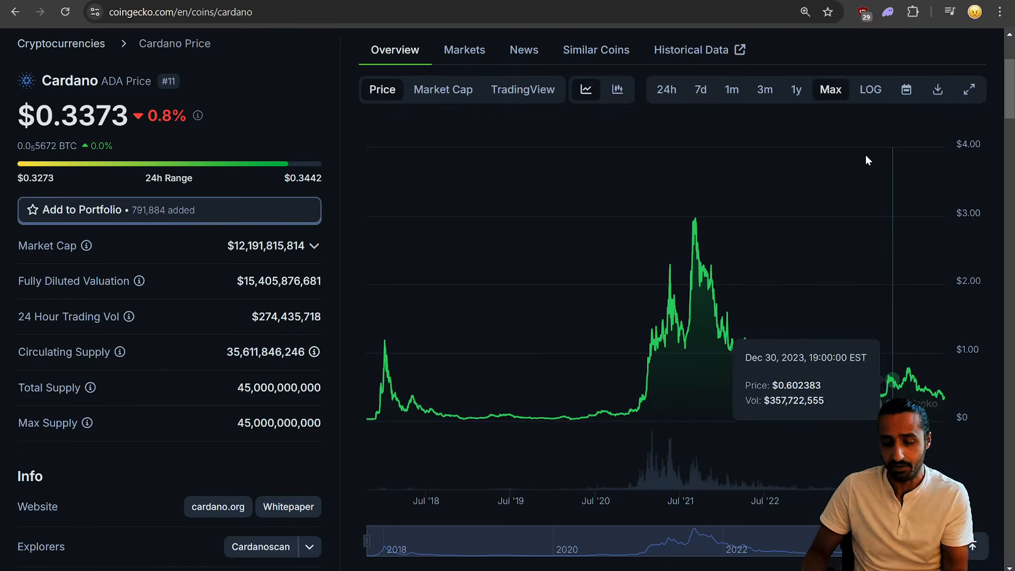
Switch the CoinGecko Cardano price chart back to the 1y range
left_click(795, 89)
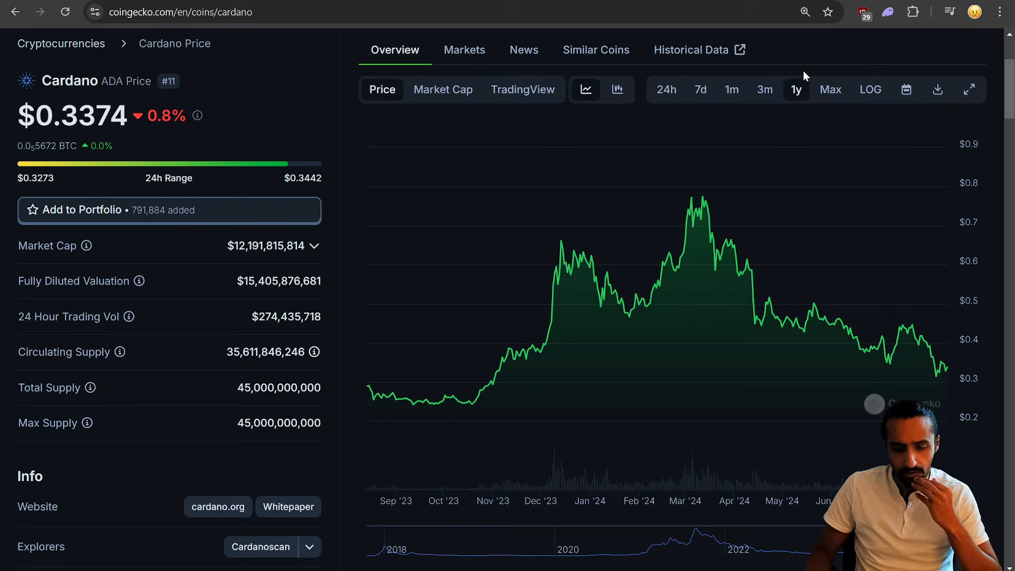
mouse_move(465, 320)
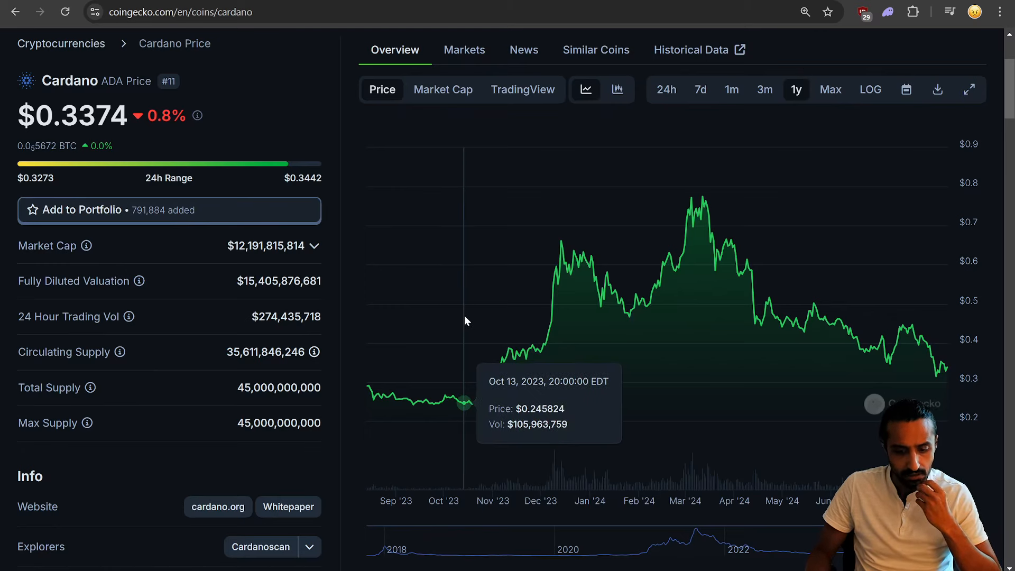
mouse_move(464, 317)
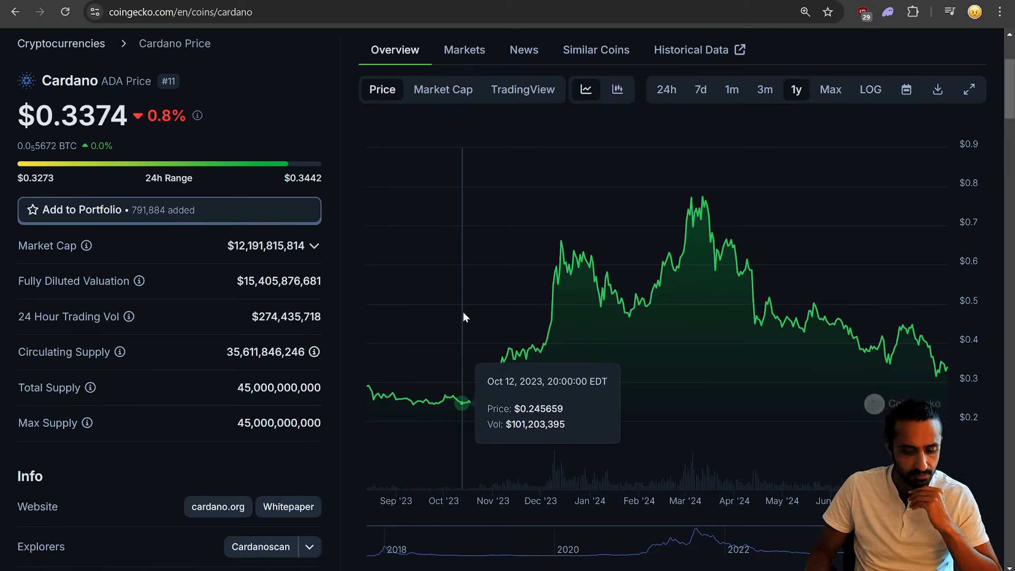
mouse_move(463, 313)
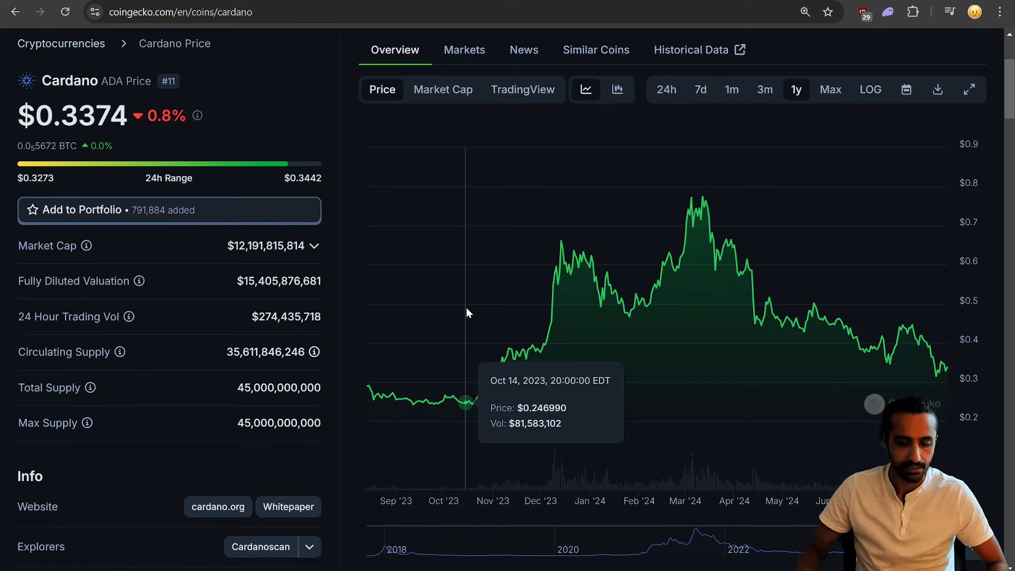
mouse_move(605, 272)
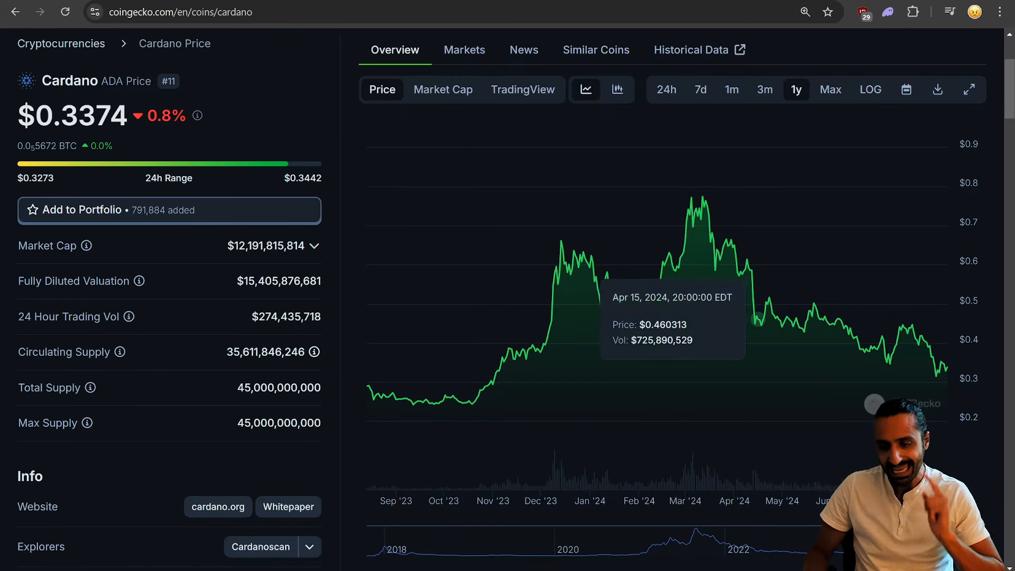